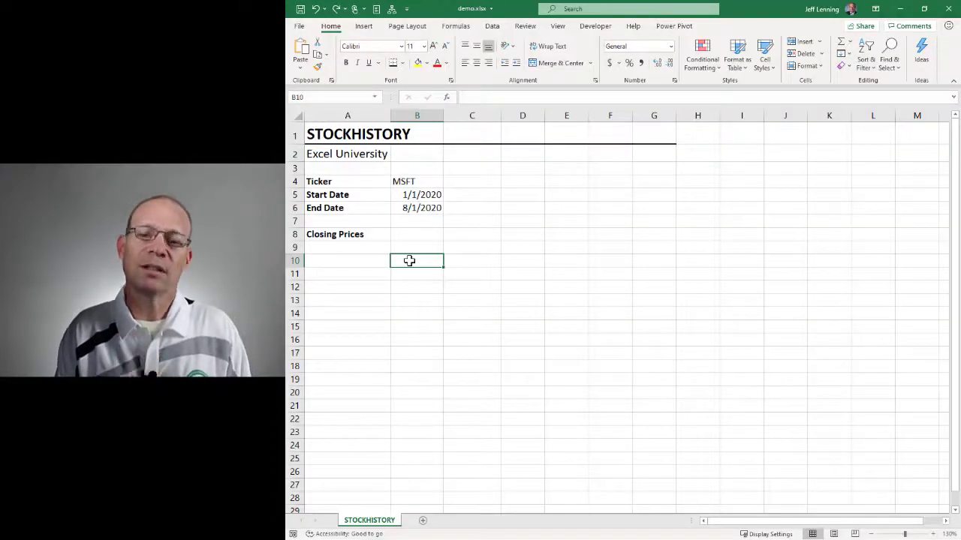
# Review the ticker B4, end date B6 and the B10 area where closing prices will spill.
pyautogui.click(417, 180)
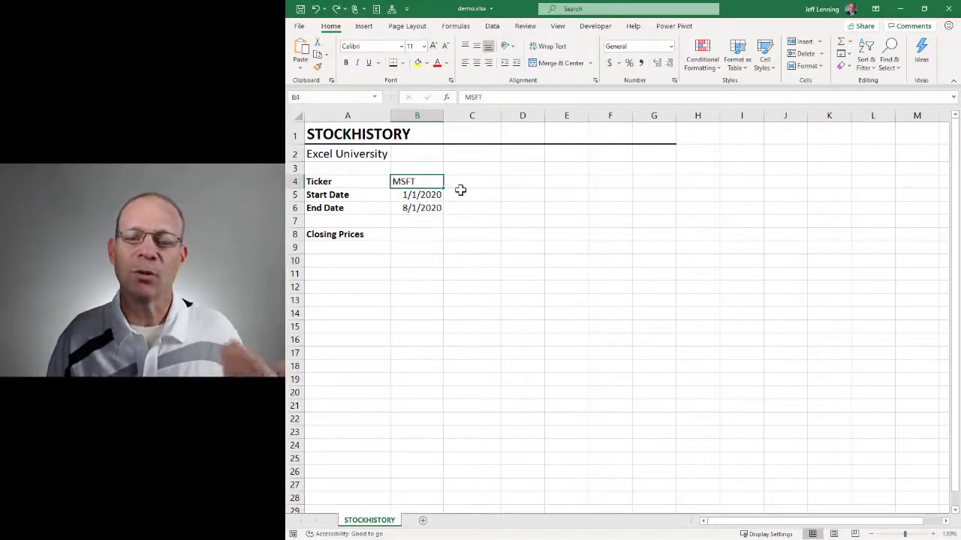
pyautogui.moveTo(423, 181)
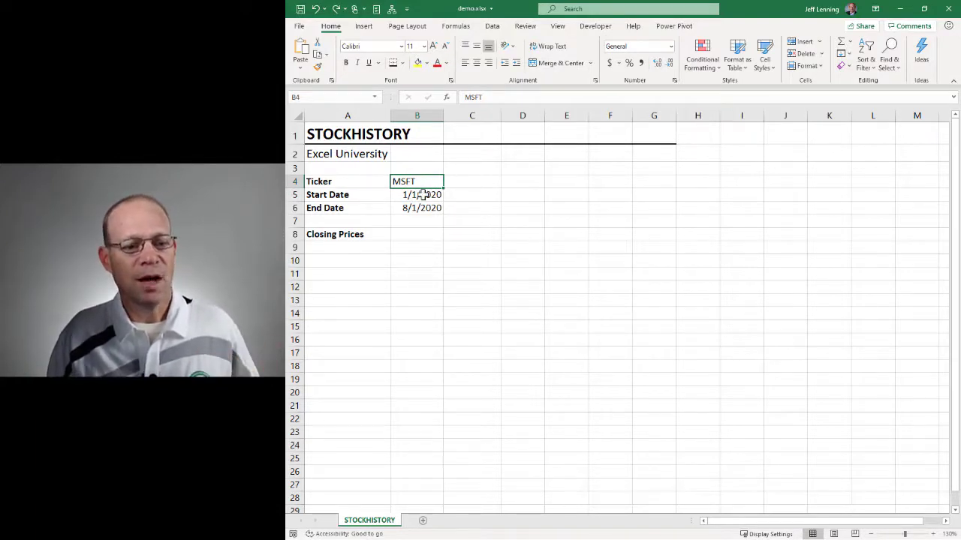
pyautogui.click(418, 207)
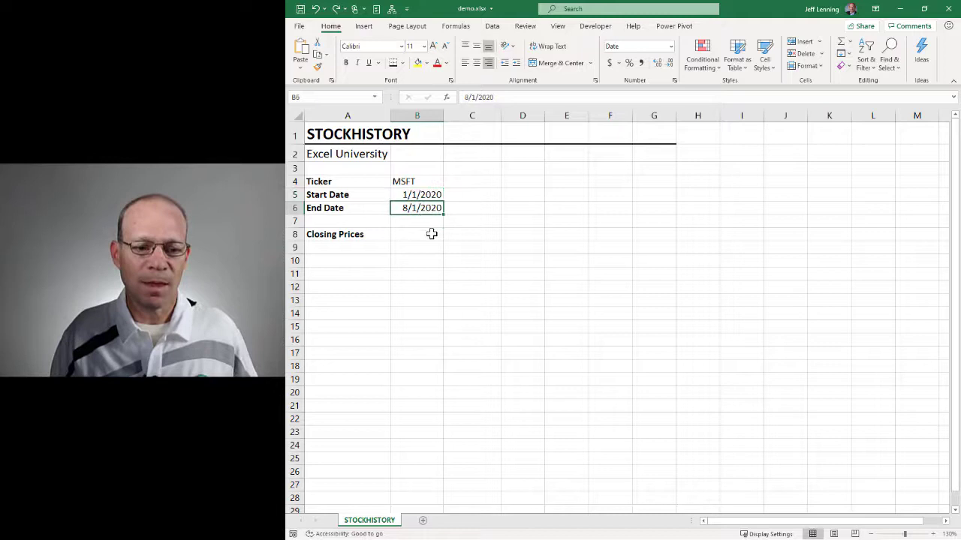
pyautogui.moveTo(417, 261); pyautogui.dragTo(471, 432)
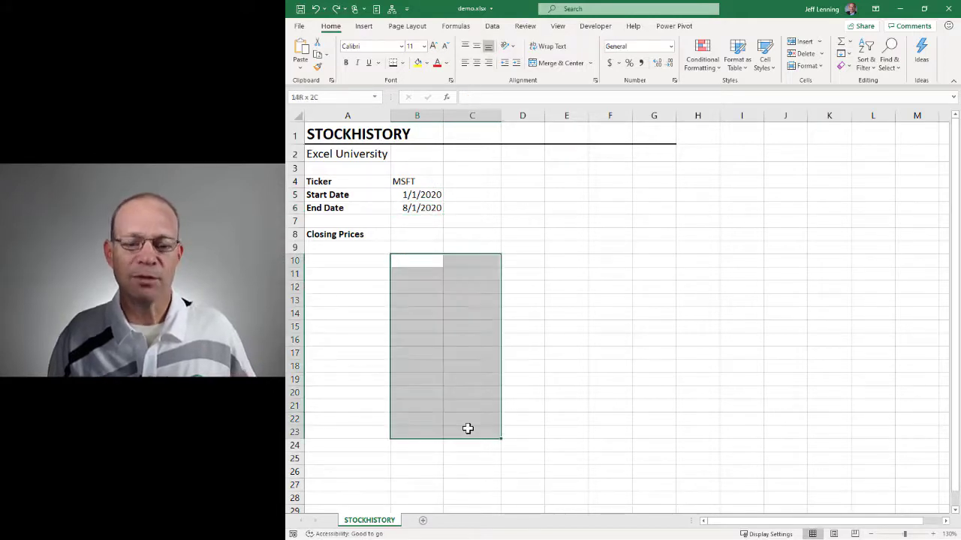
pyautogui.click(417, 261)
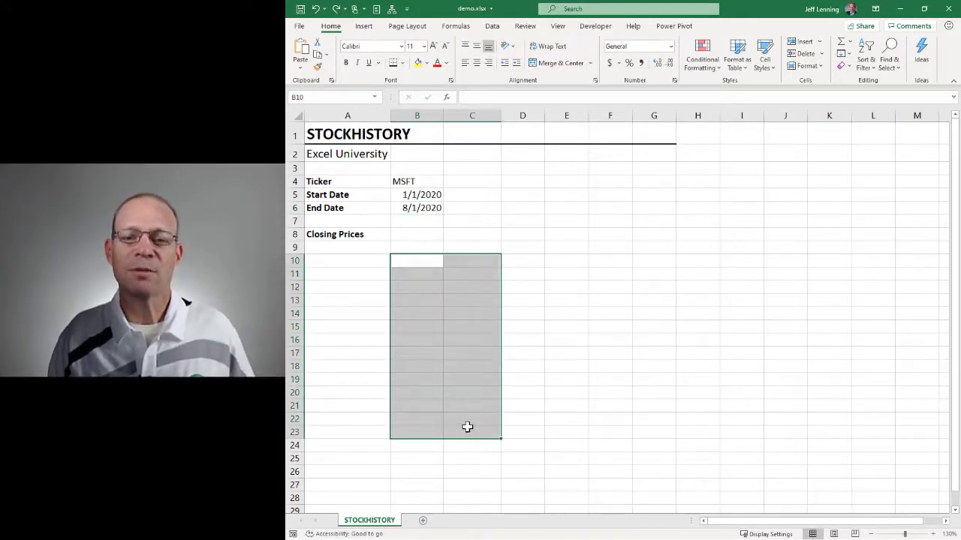
pyautogui.moveTo(551, 258)
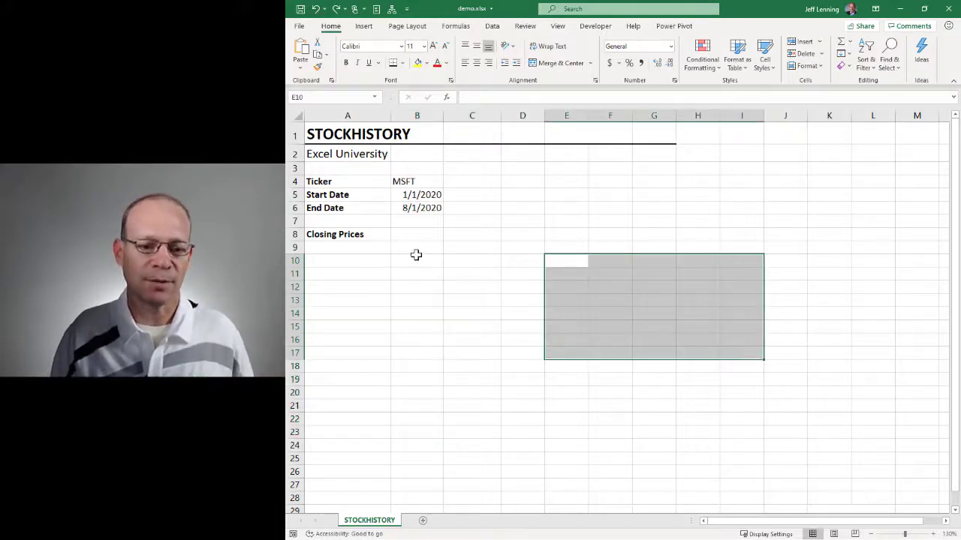
pyautogui.click(417, 261)
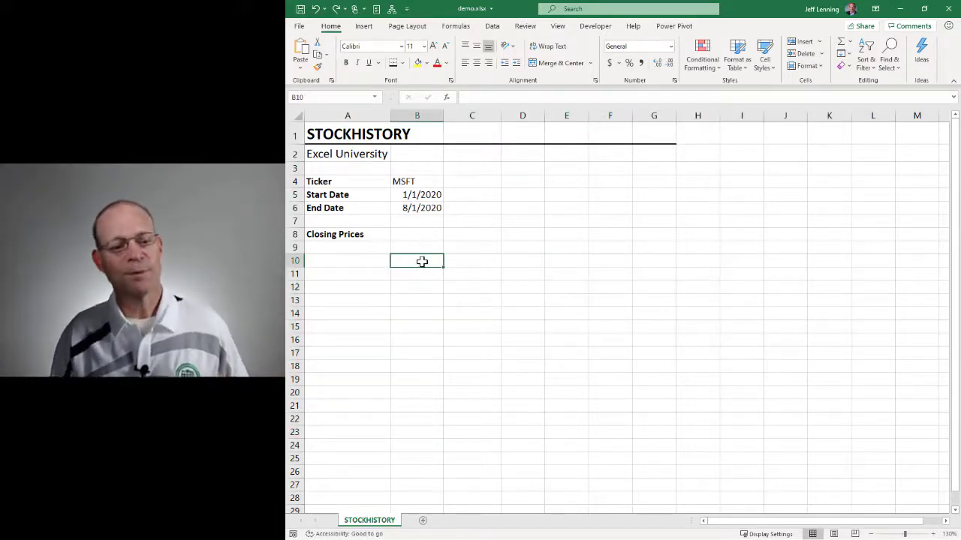
pyautogui.click(417, 180)
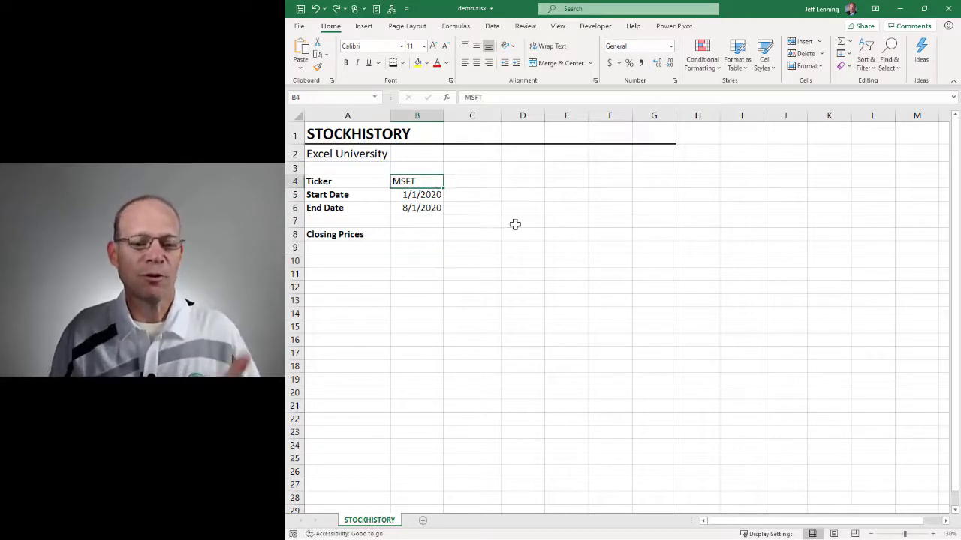
pyautogui.moveTo(504, 222)
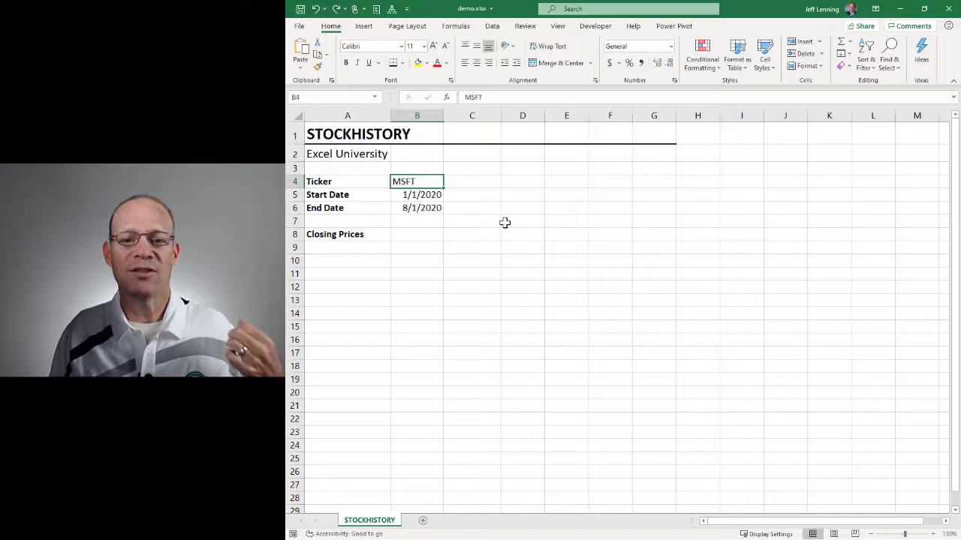
pyautogui.moveTo(447, 199)
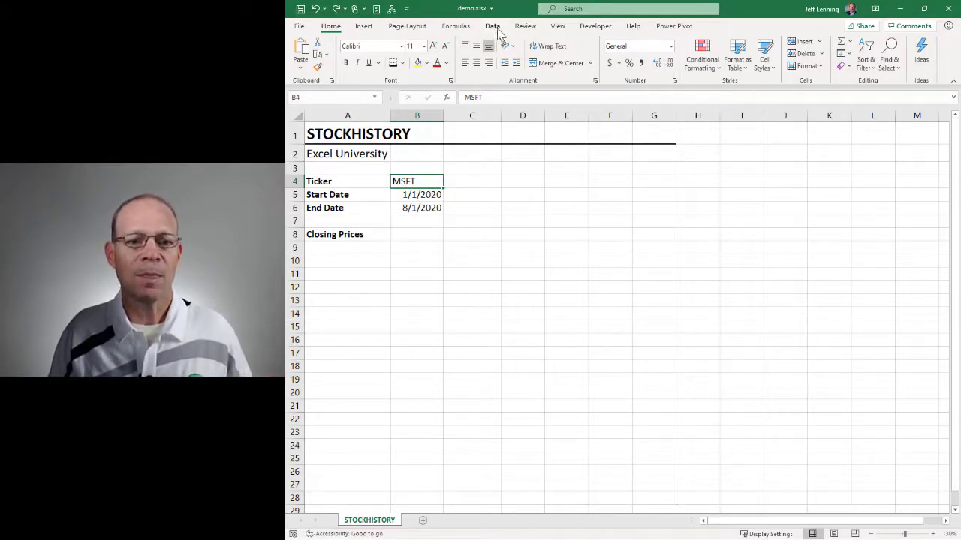
# Convert MSFT in B4 to the Stocks data type, MICROSOFT CORPORATION (XNAS:MSFT), and preview its fields.
pyautogui.click(492, 25)
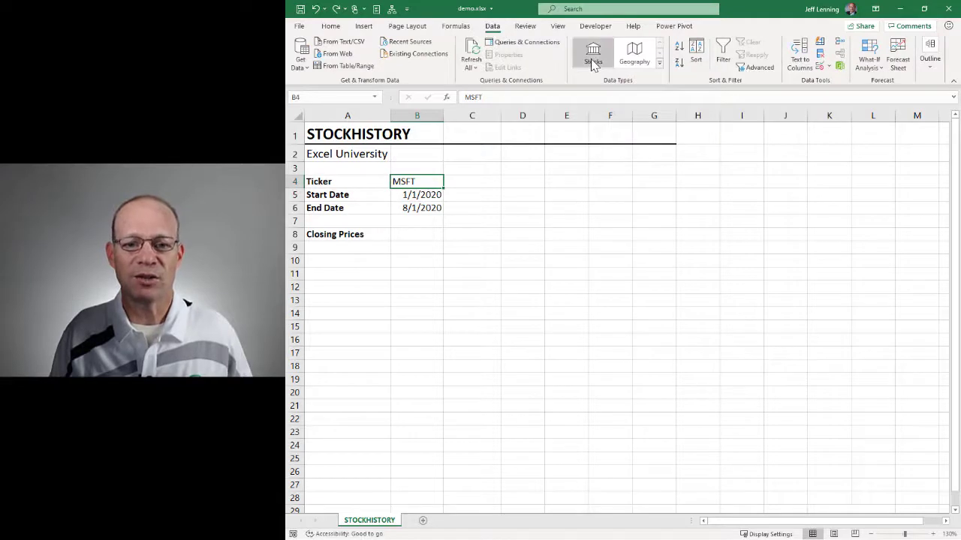
pyautogui.click(593, 52)
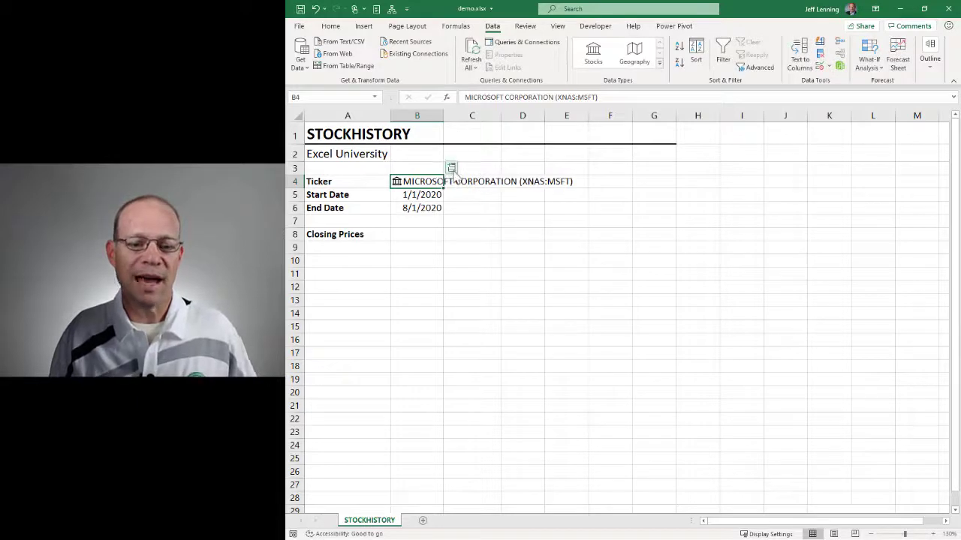
pyautogui.click(451, 168)
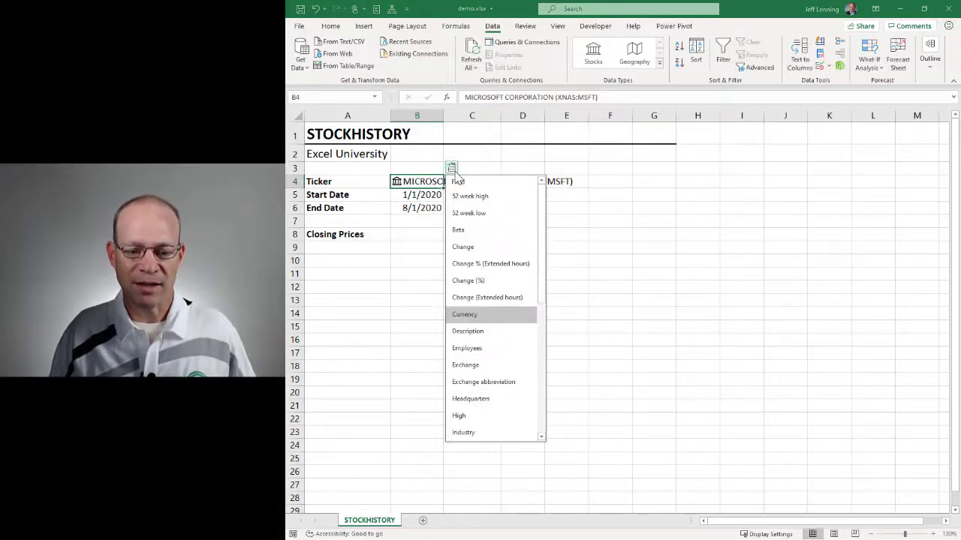
pyautogui.moveTo(451, 168)
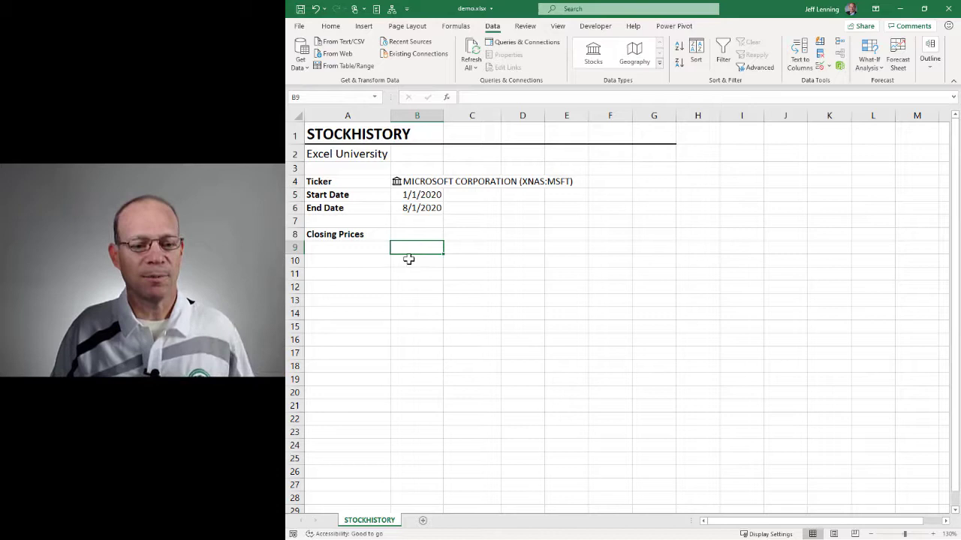
# Begin =STOCKHISTORY( in B10 referencing ticker B4 and start date B5.
pyautogui.click(417, 262)
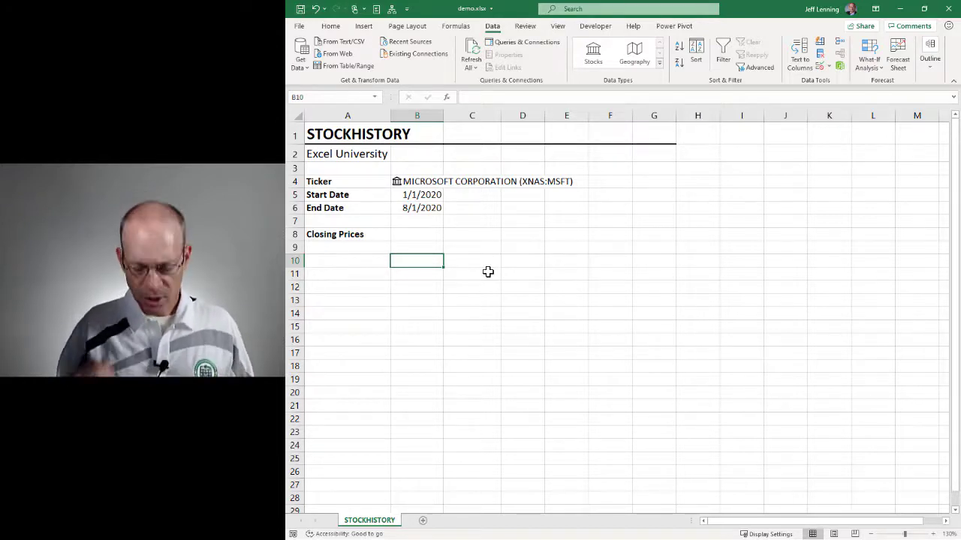
pyautogui.write('=st')
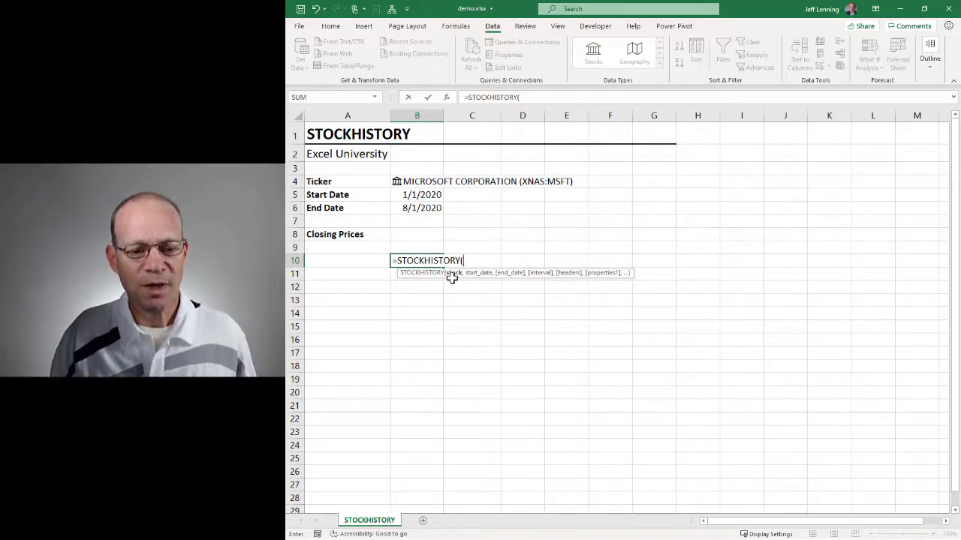
pyautogui.moveTo(477, 221)
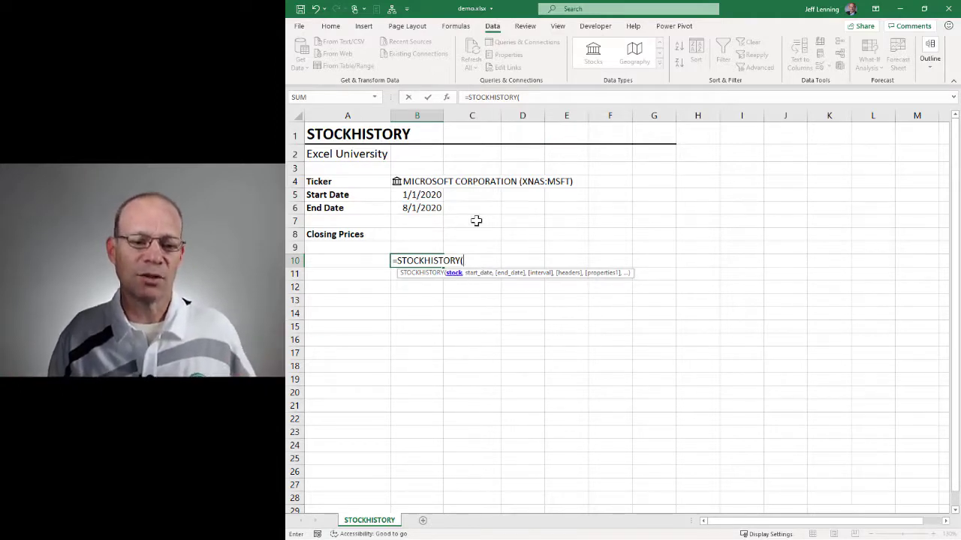
pyautogui.click(417, 180)
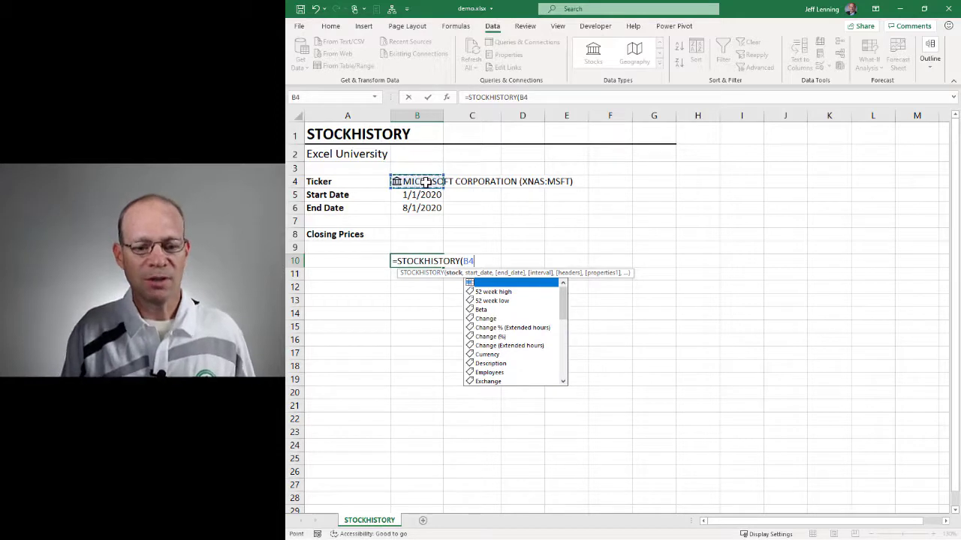
pyautogui.write(',')
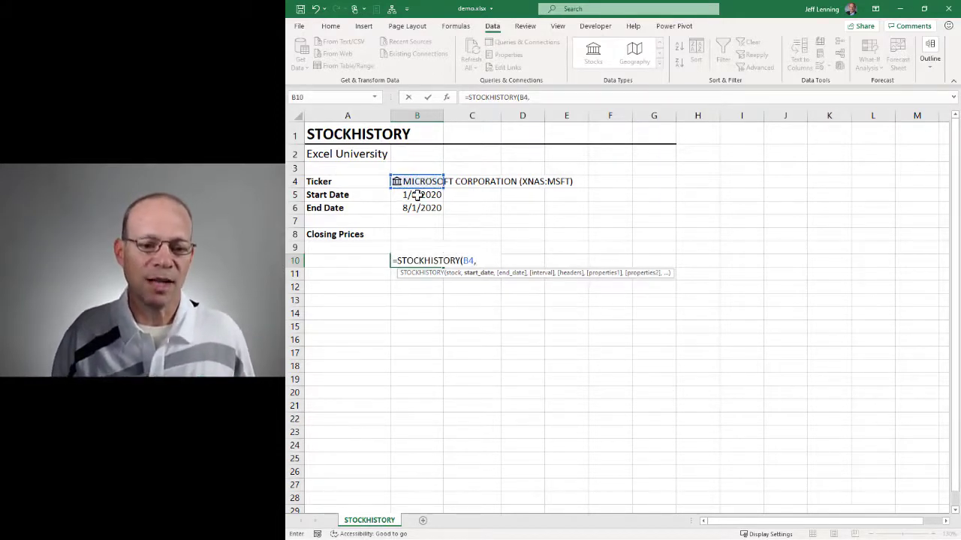
pyautogui.click(417, 195)
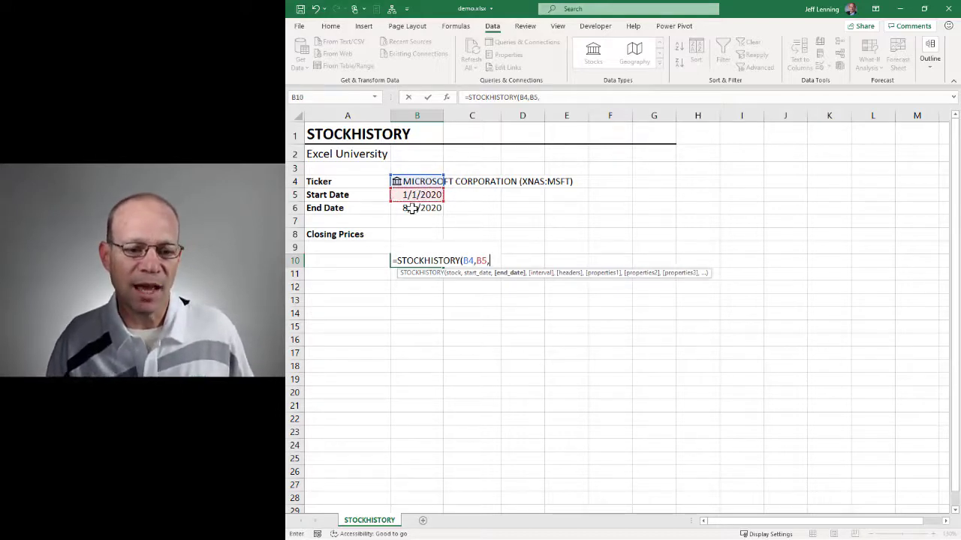
# Complete the formula with end date B6, daily interval 0 and no headers 0.
pyautogui.write('B6,')
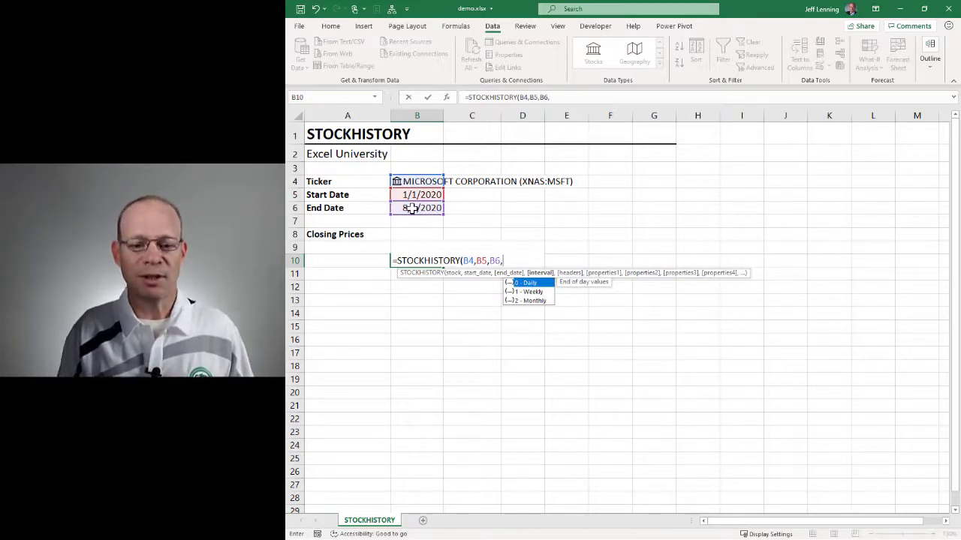
pyautogui.write('0')
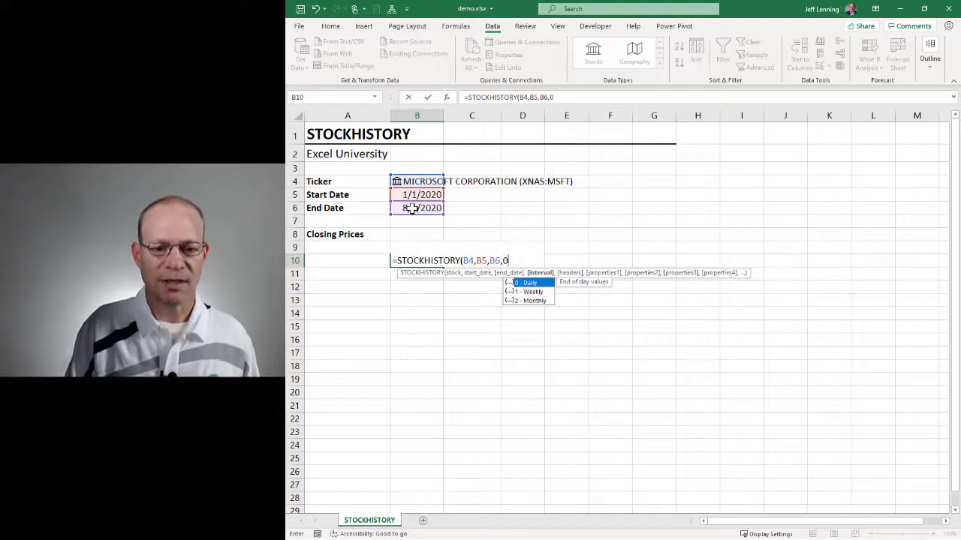
pyautogui.write(',')
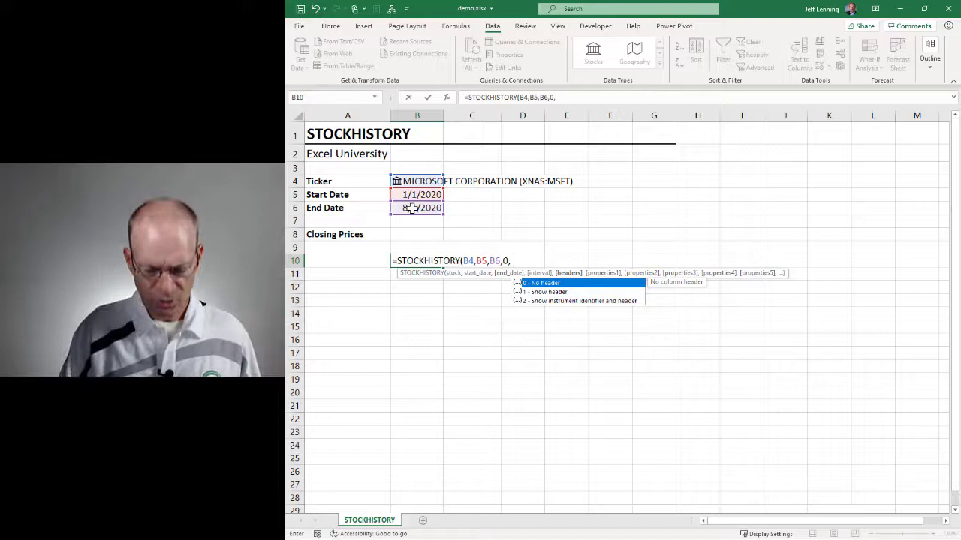
pyautogui.write('0)')
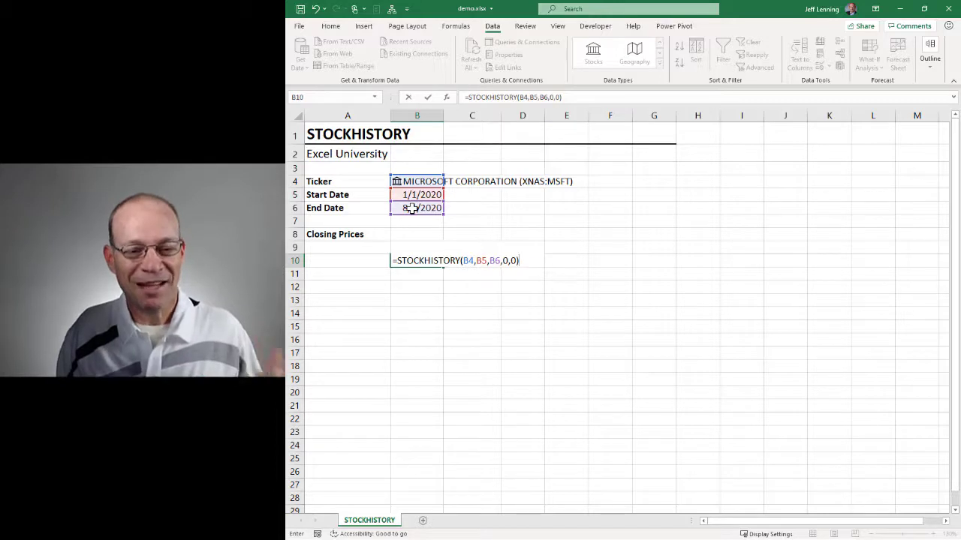
pyautogui.press('Return')
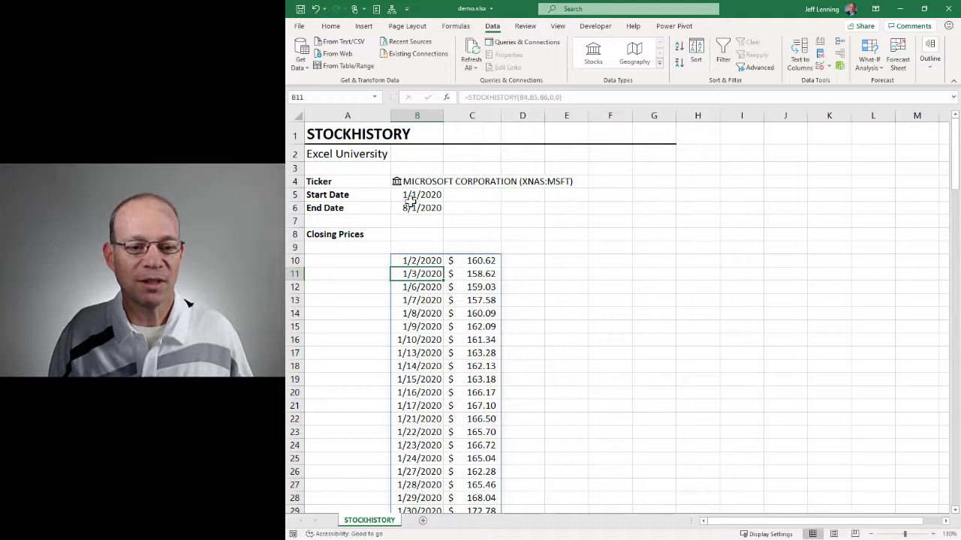
pyautogui.moveTo(529, 346)
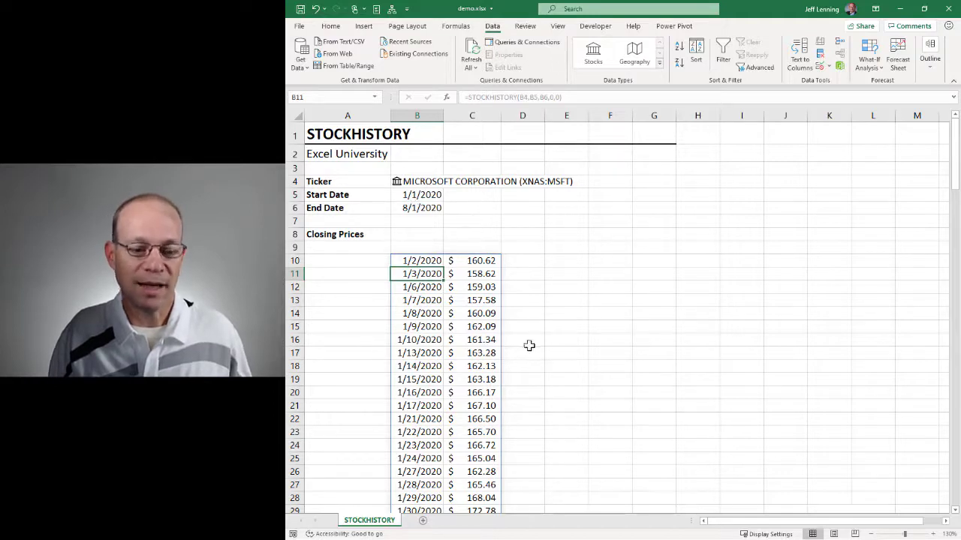
pyautogui.moveTo(530, 288)
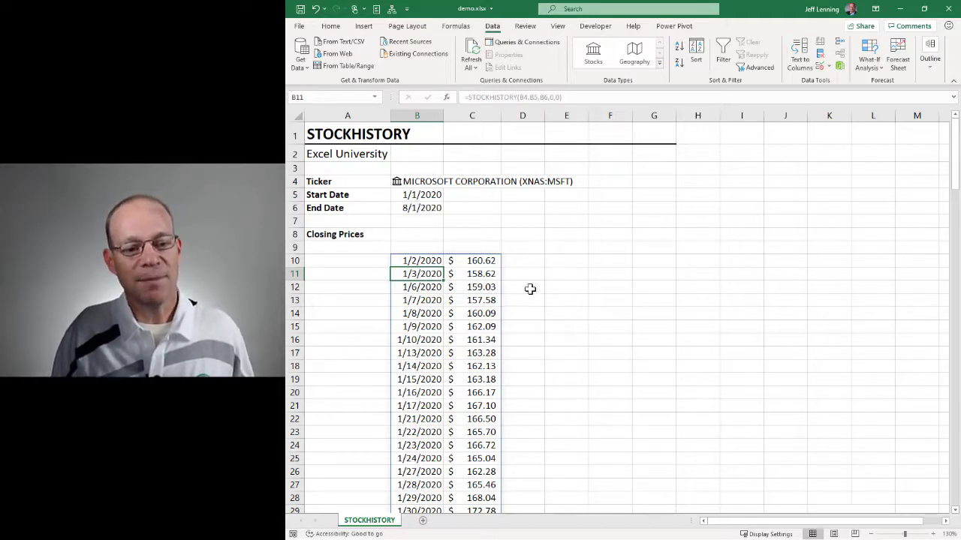
pyautogui.click(417, 207)
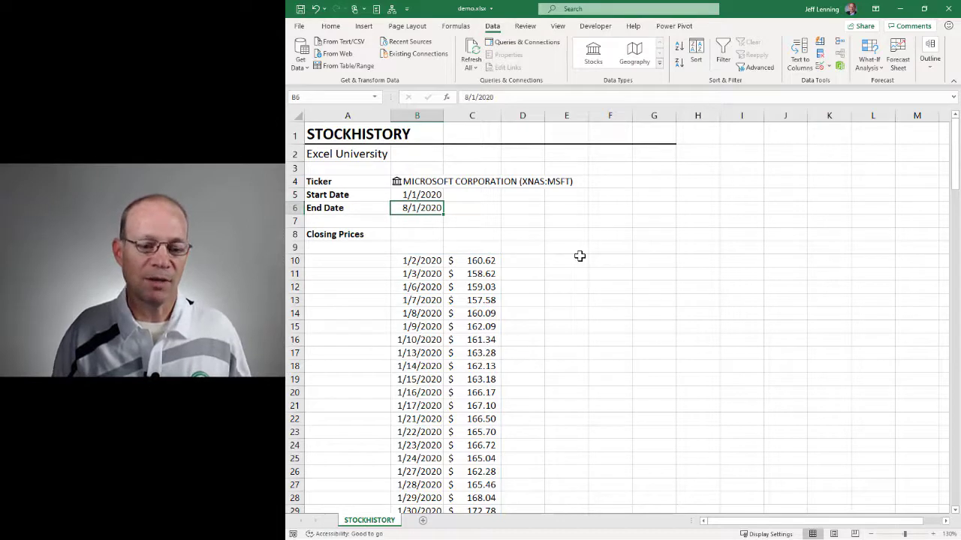
pyautogui.write('1/')
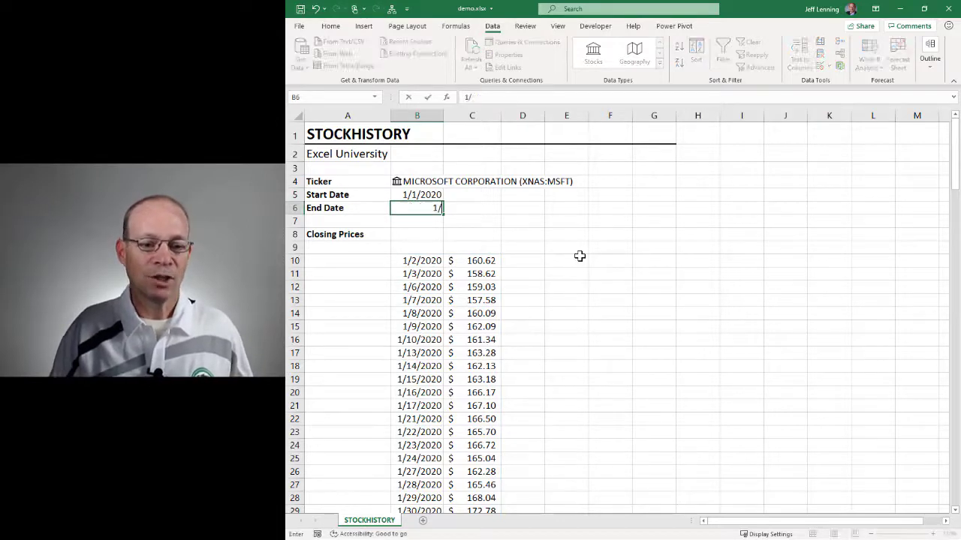
pyautogui.write('10/20')
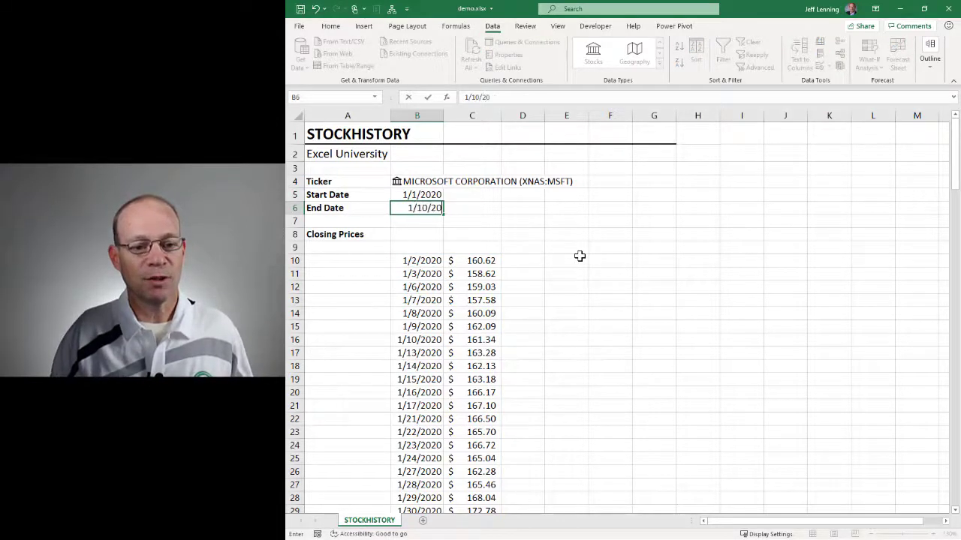
pyautogui.press('Return')
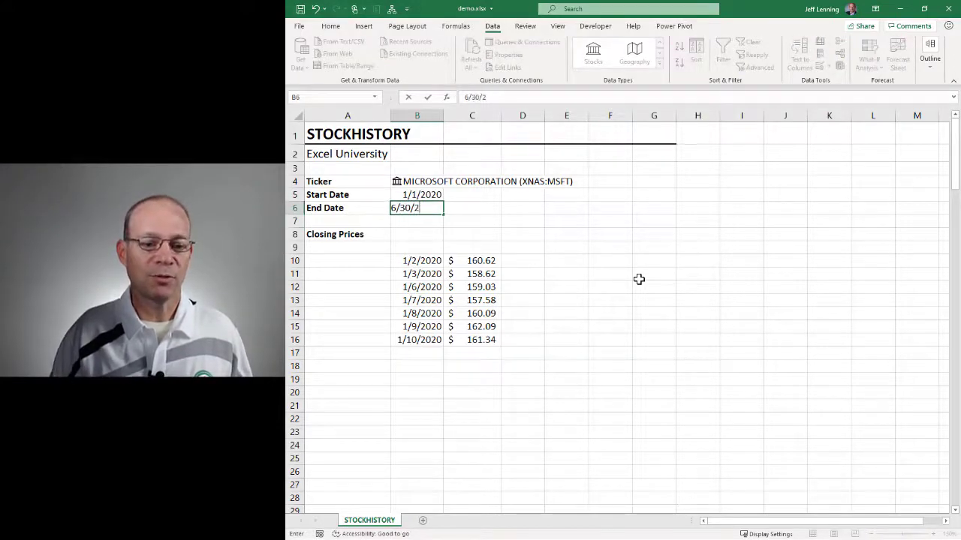
pyautogui.press('Return')
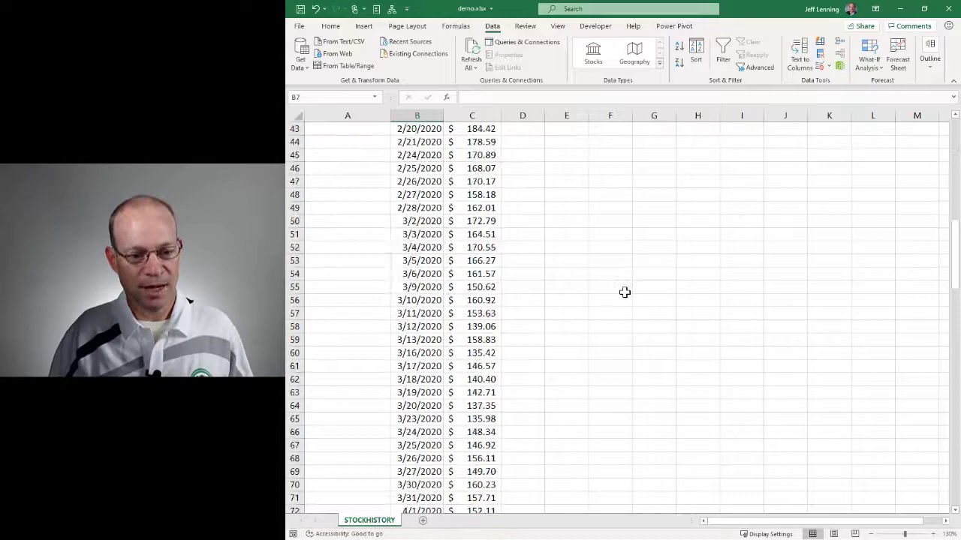
pyautogui.scroll(-3)
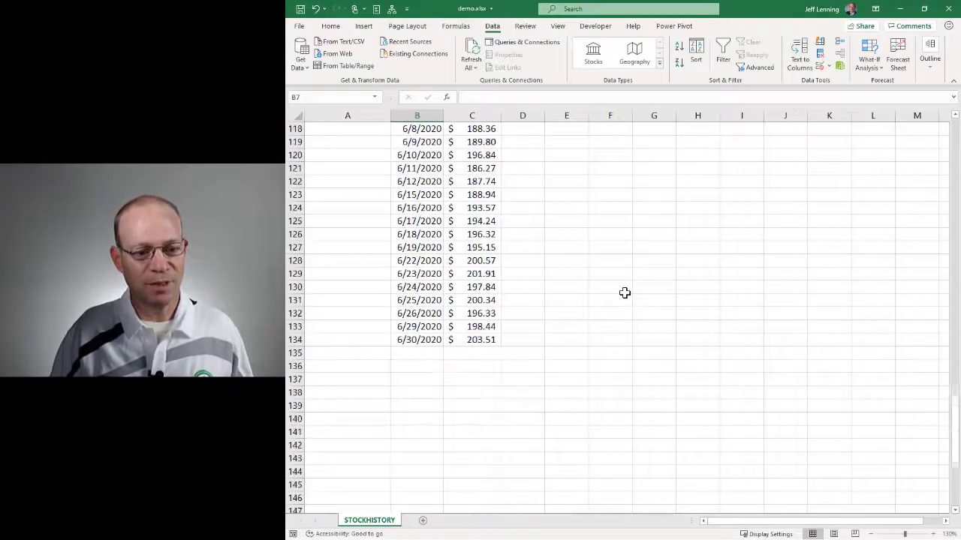
pyautogui.scroll(3)
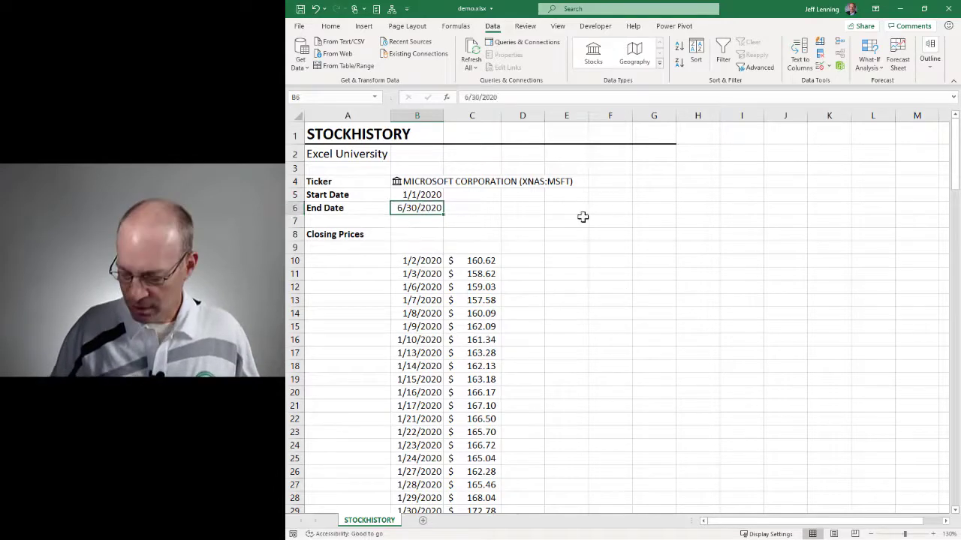
pyautogui.write('8/1/202')
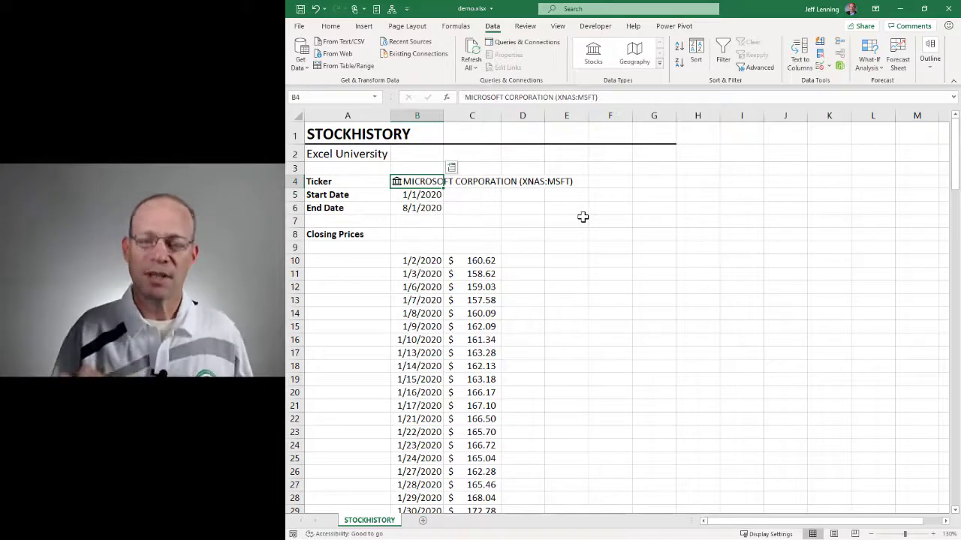
pyautogui.write('ts')
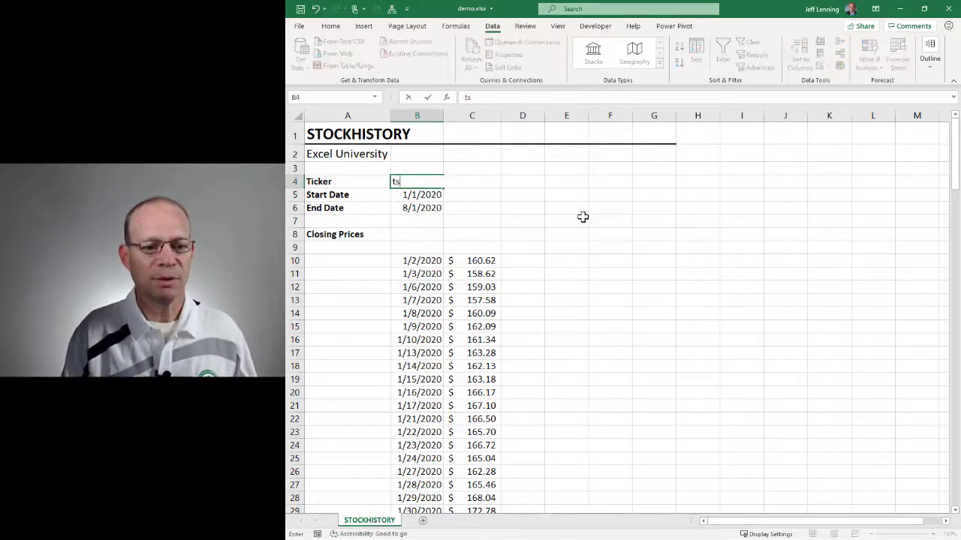
pyautogui.press('Return')
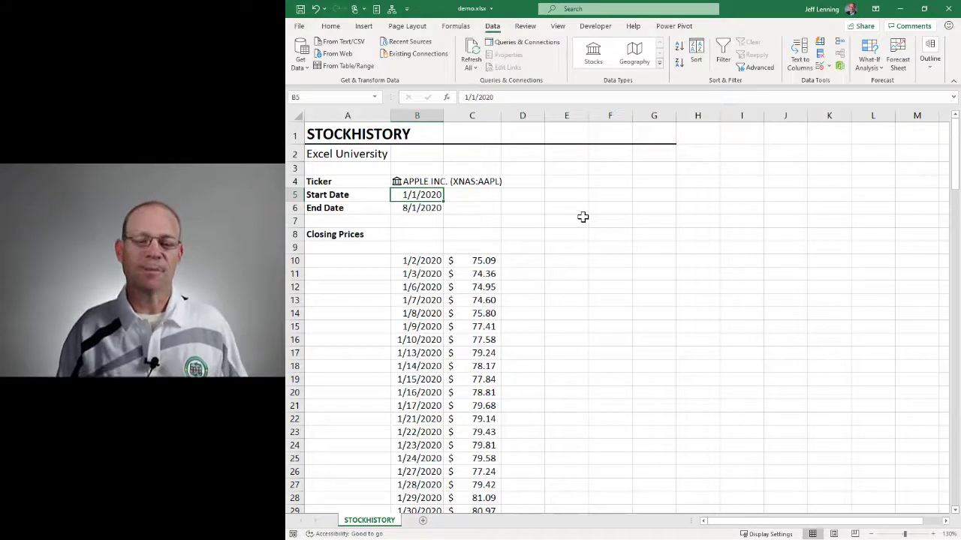
pyautogui.click(417, 180)
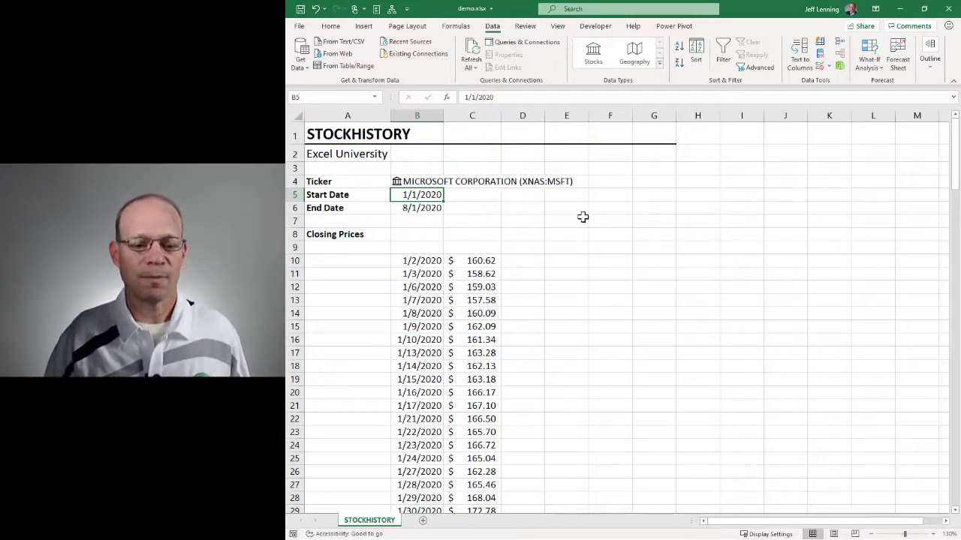
pyautogui.click(422, 261)
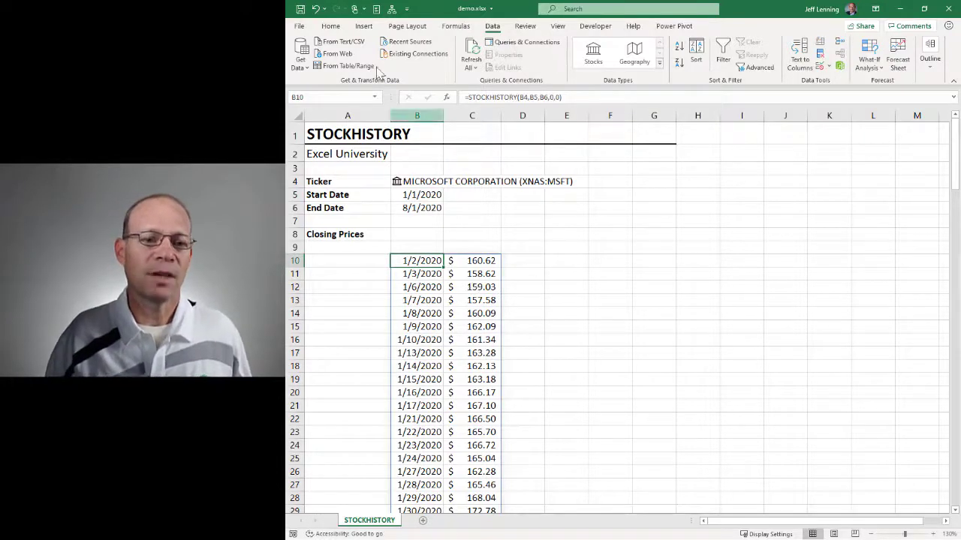
# Insert a line chart of the closing prices and select its title.
pyautogui.click(364, 26)
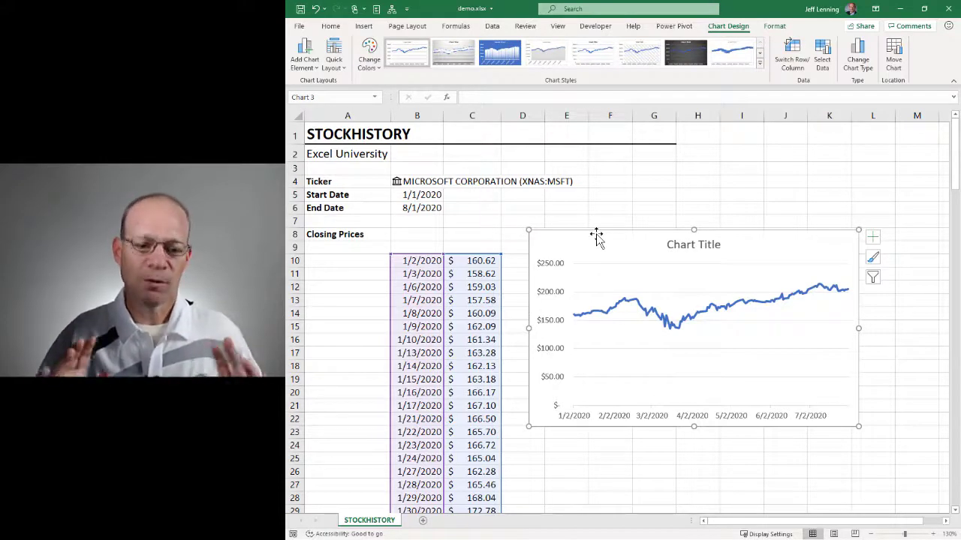
pyautogui.moveTo(655, 248)
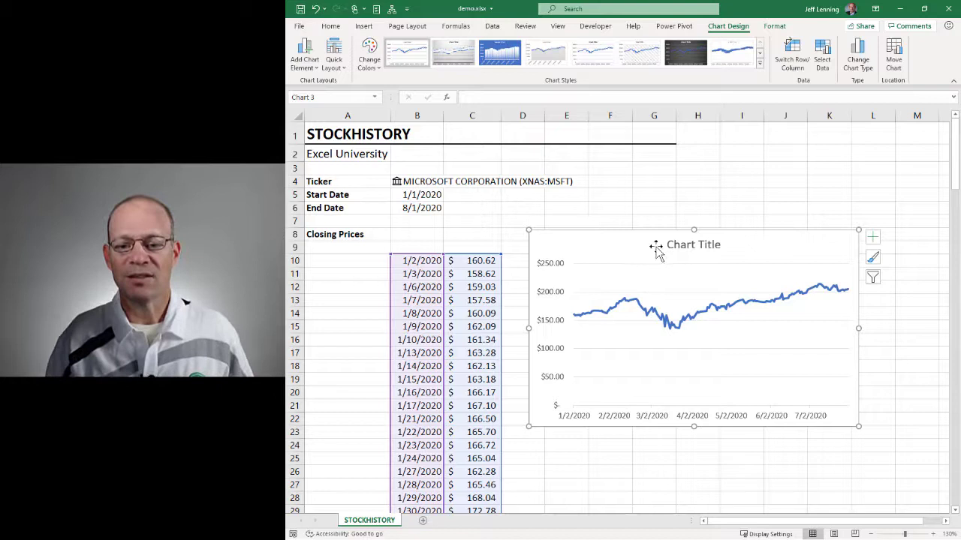
pyautogui.click(692, 243)
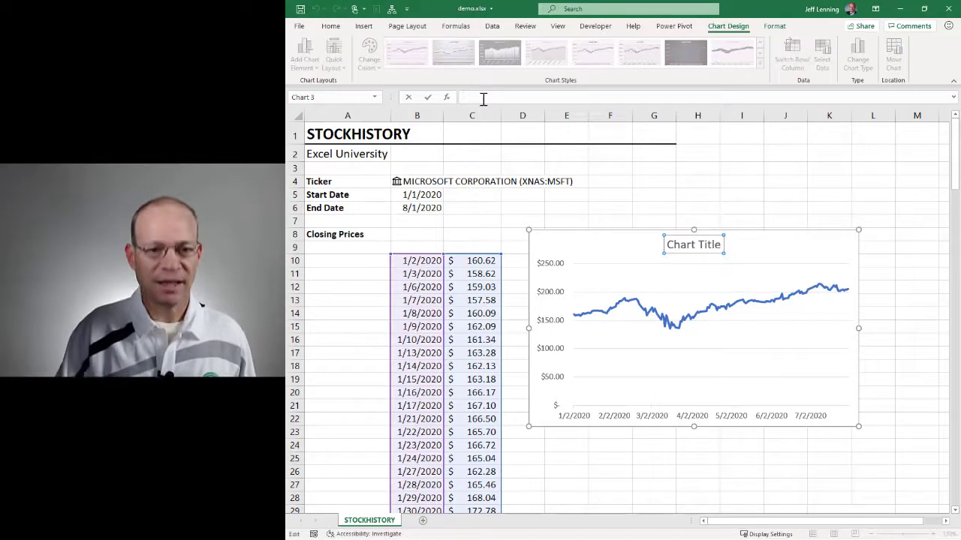
# Link the chart title to B4, test it with a Tesla ticker, then restore MSFT.
pyautogui.click(417, 181)
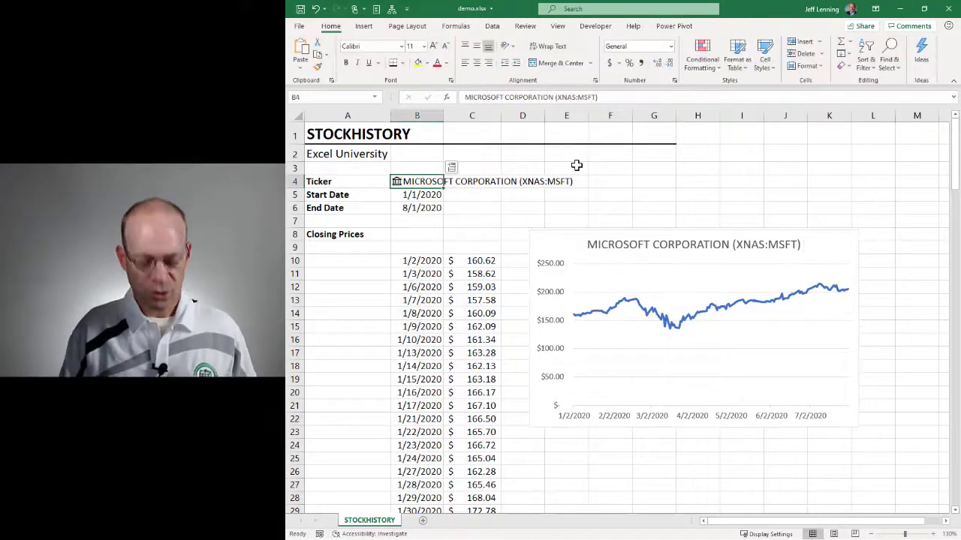
pyautogui.write('tsl')
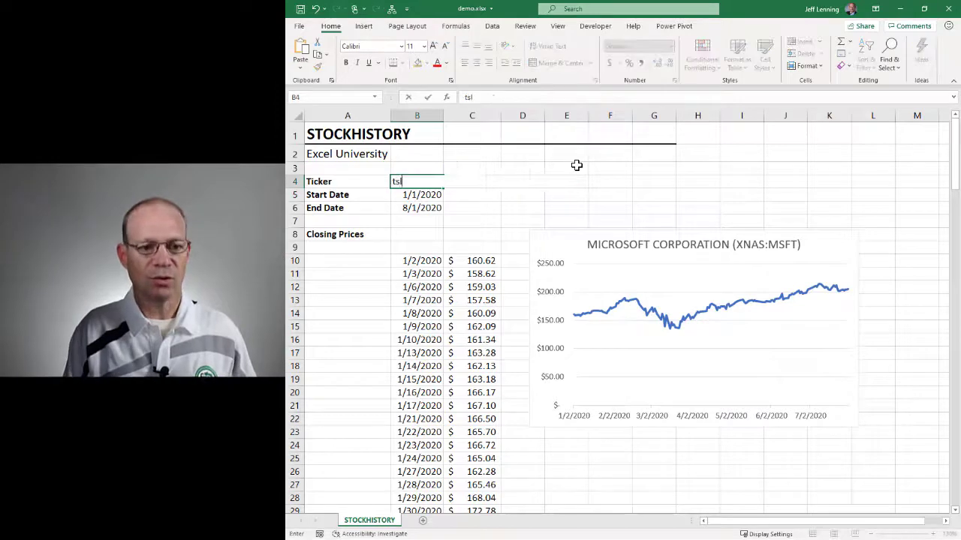
pyautogui.press('Return')
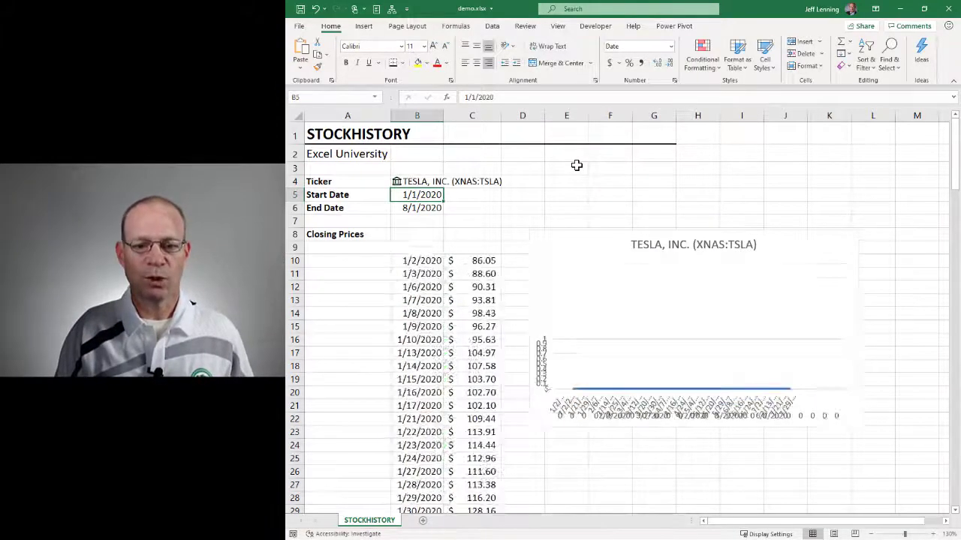
pyautogui.click(417, 180)
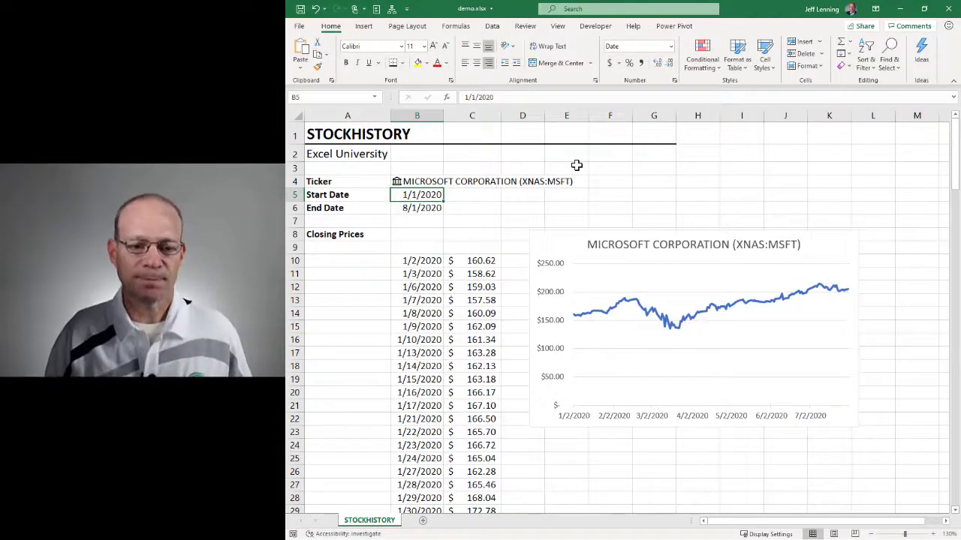
pyautogui.click(693, 327)
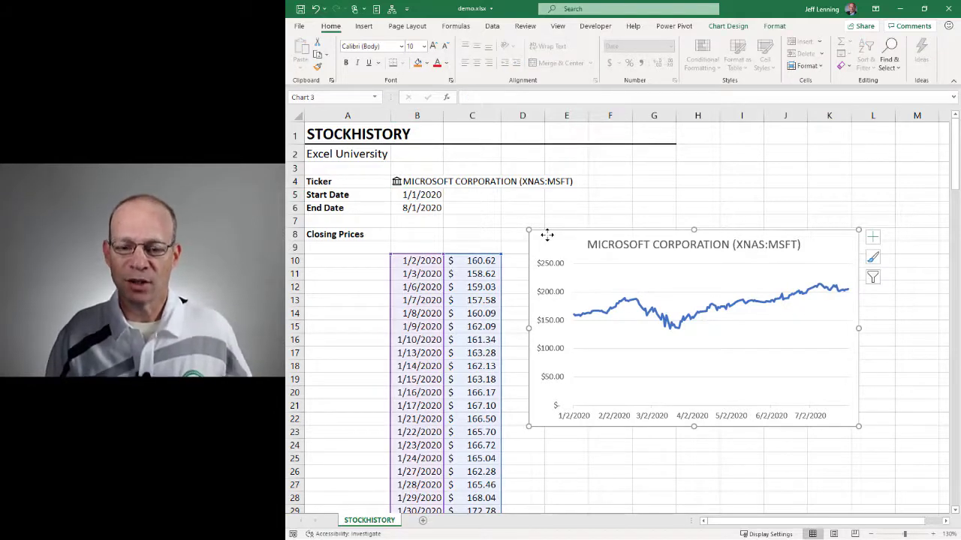
pyautogui.moveTo(727, 26)
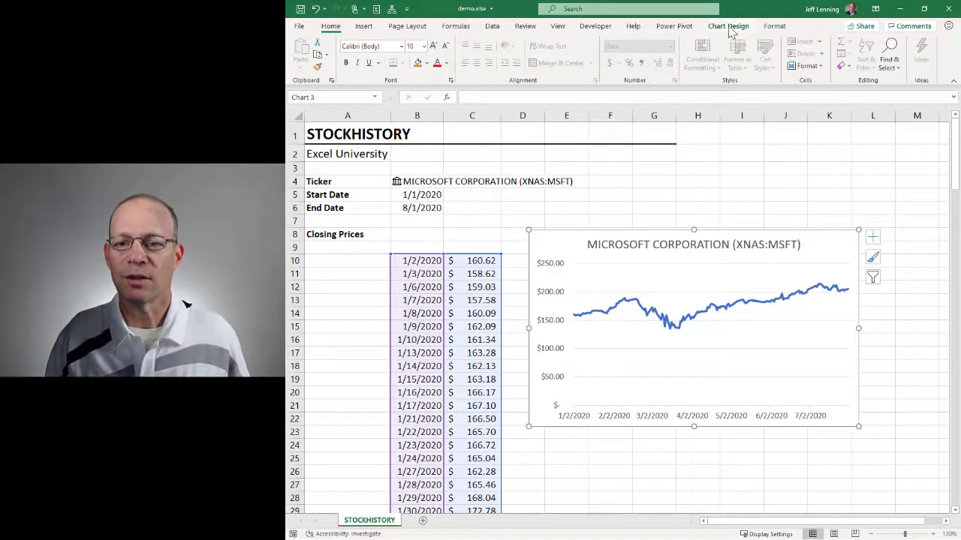
pyautogui.click(823, 57)
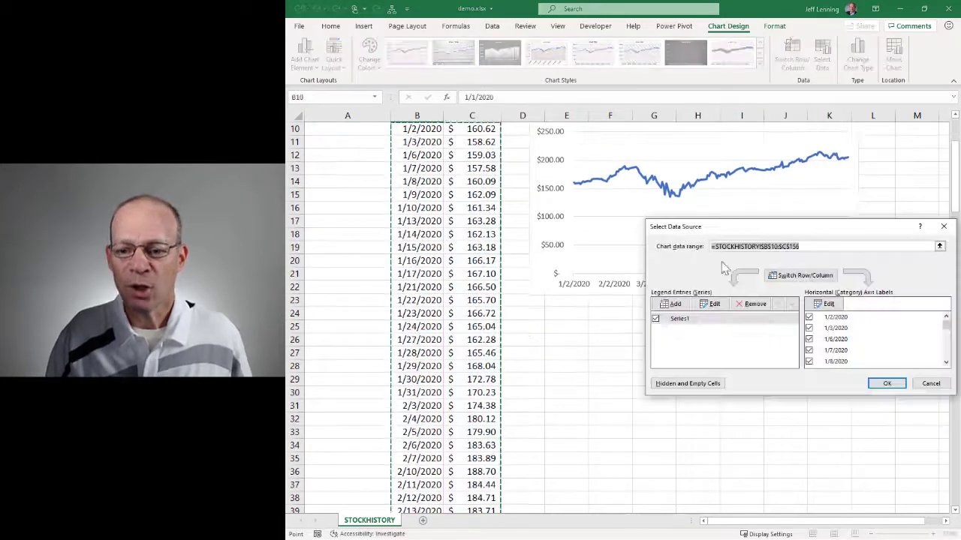
pyautogui.click(789, 247)
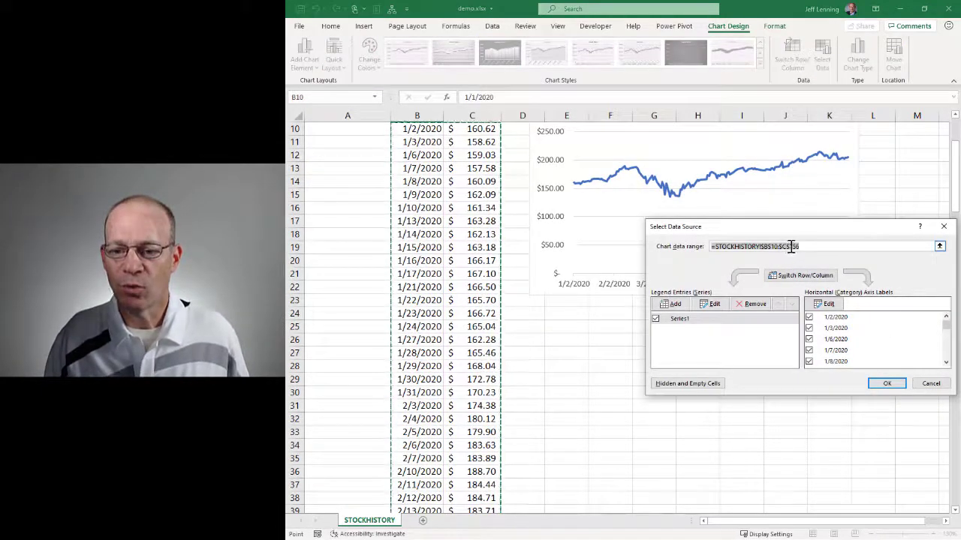
pyautogui.click(886, 384)
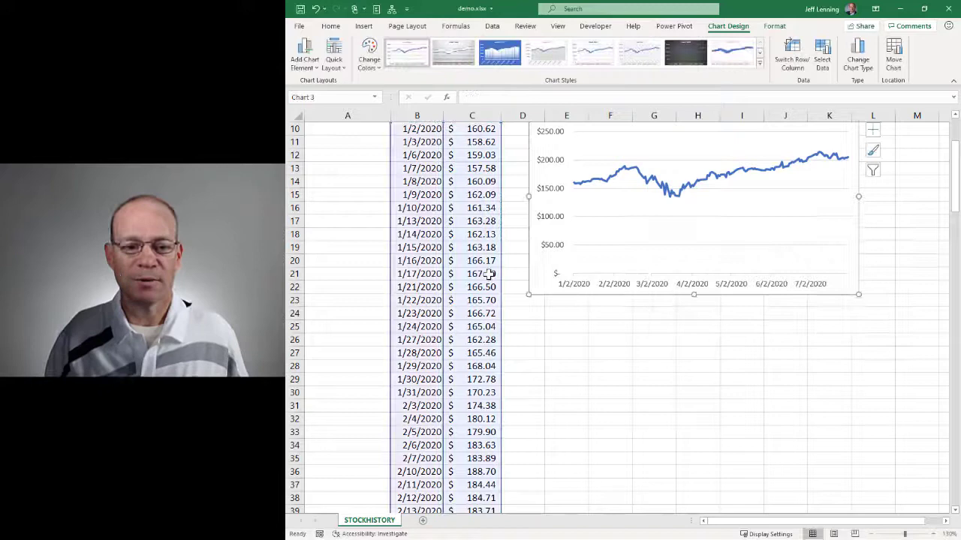
pyautogui.scroll(-3)
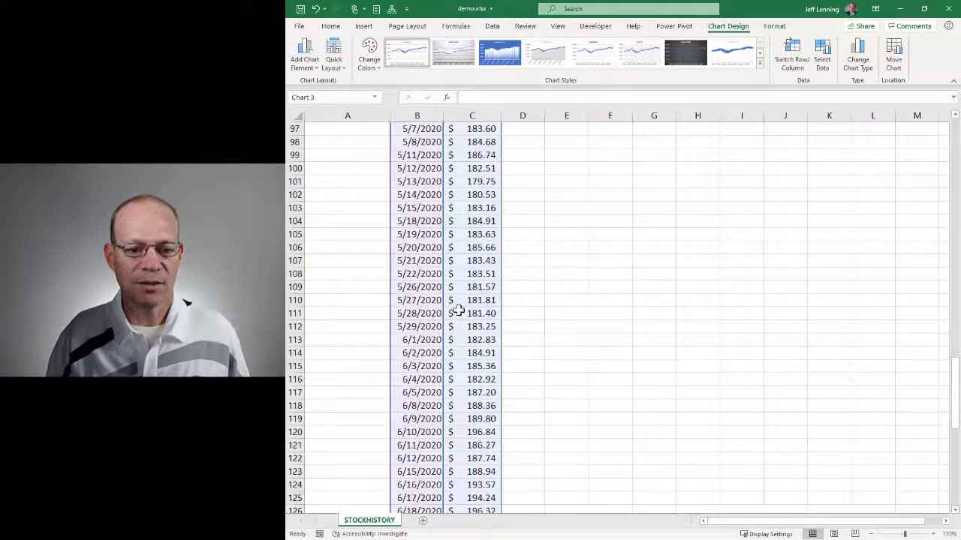
pyautogui.scroll(-3)
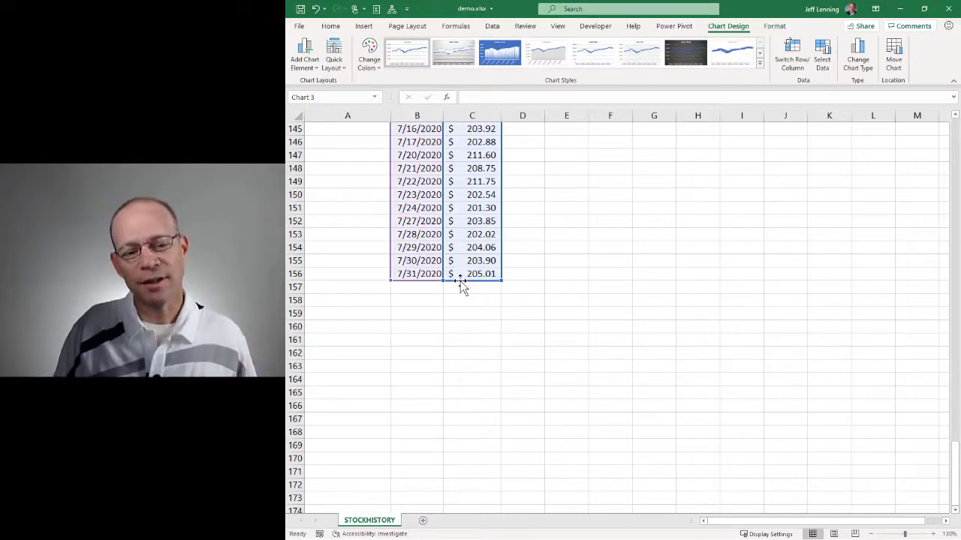
pyautogui.scroll(3)
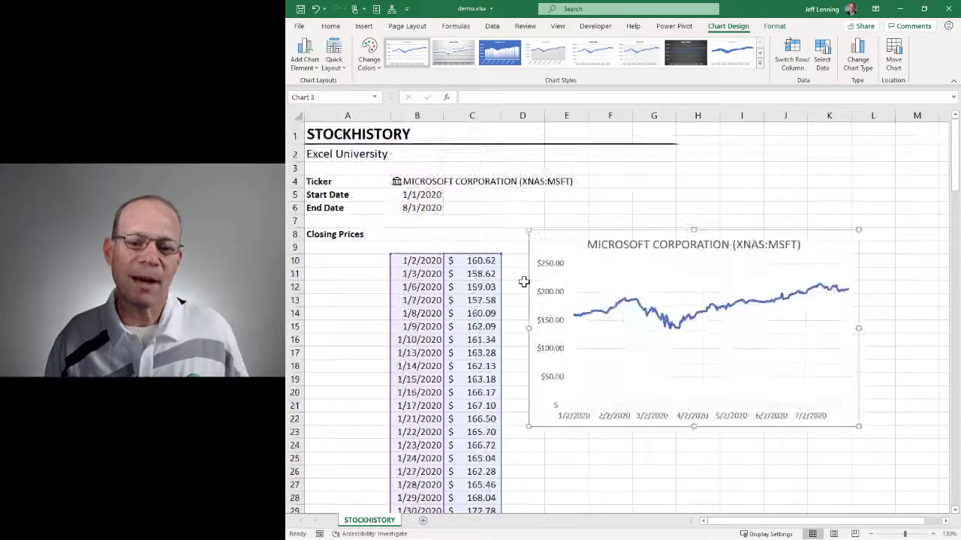
pyautogui.click(421, 207)
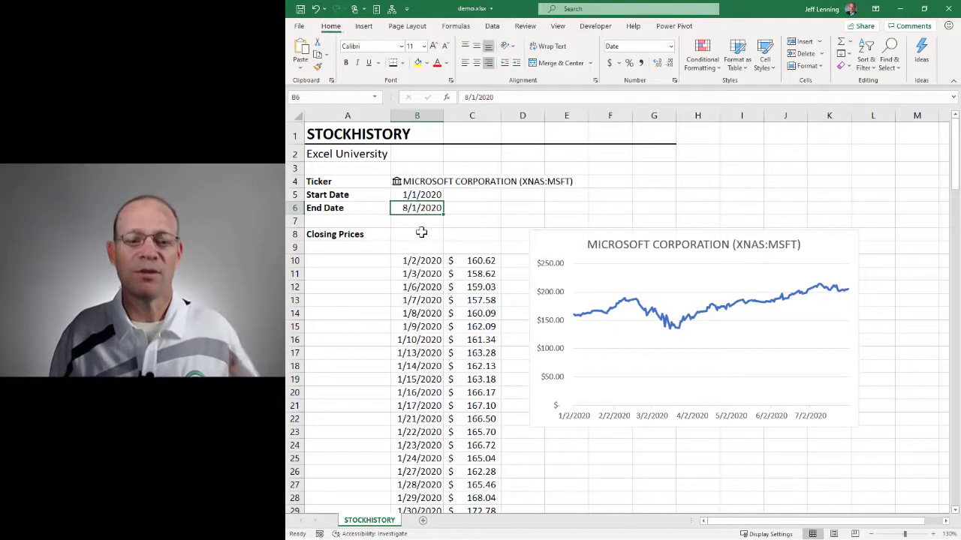
pyautogui.moveTo(387, 231)
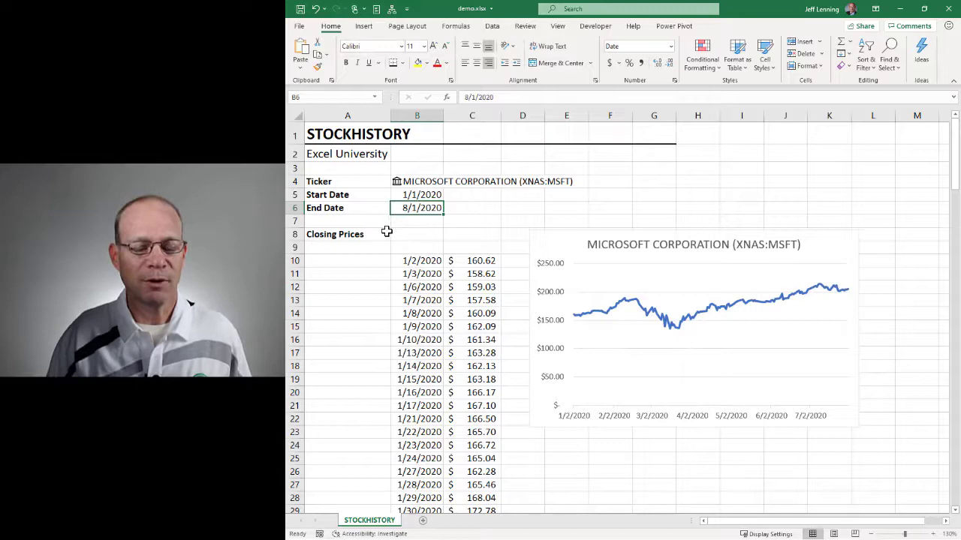
pyautogui.write('9/1/2020')
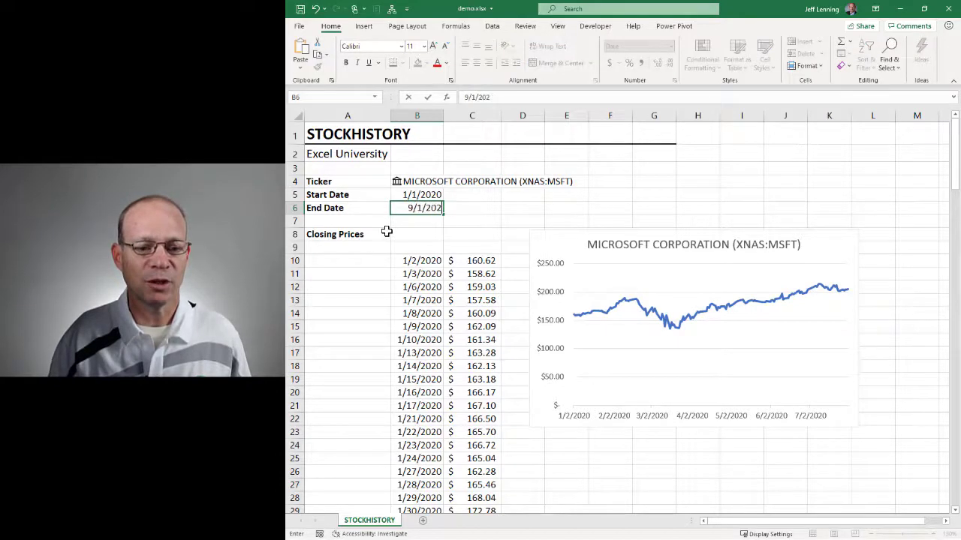
pyautogui.press('Return')
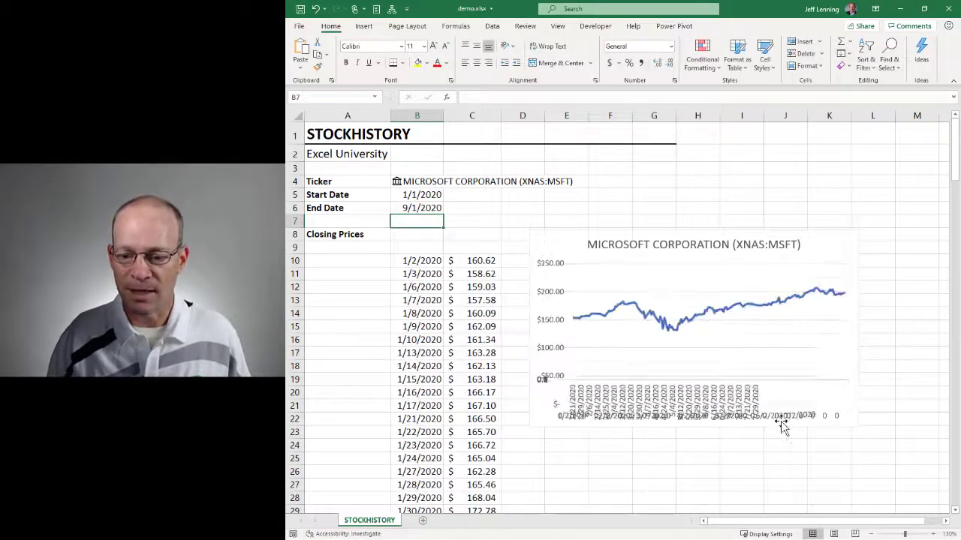
pyautogui.scroll(-3)
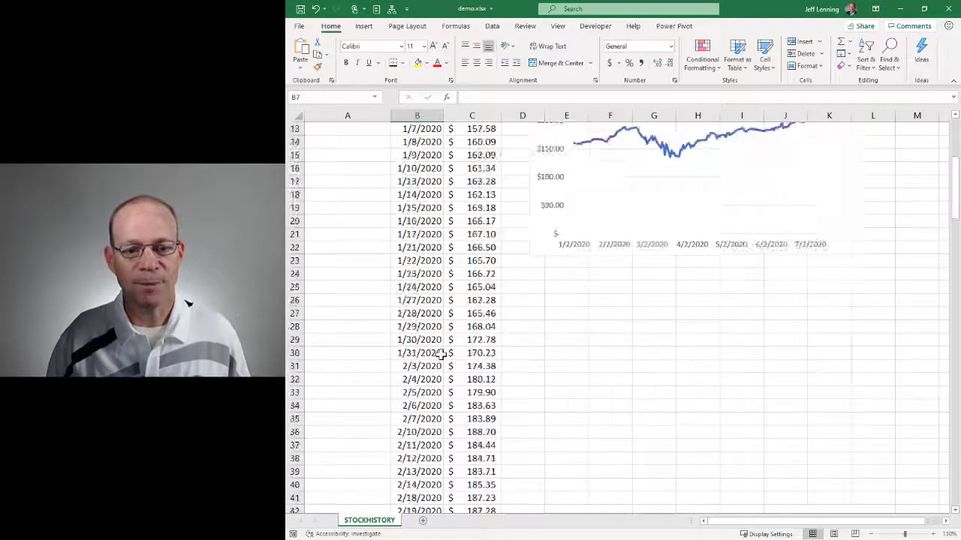
pyautogui.click(708, 196)
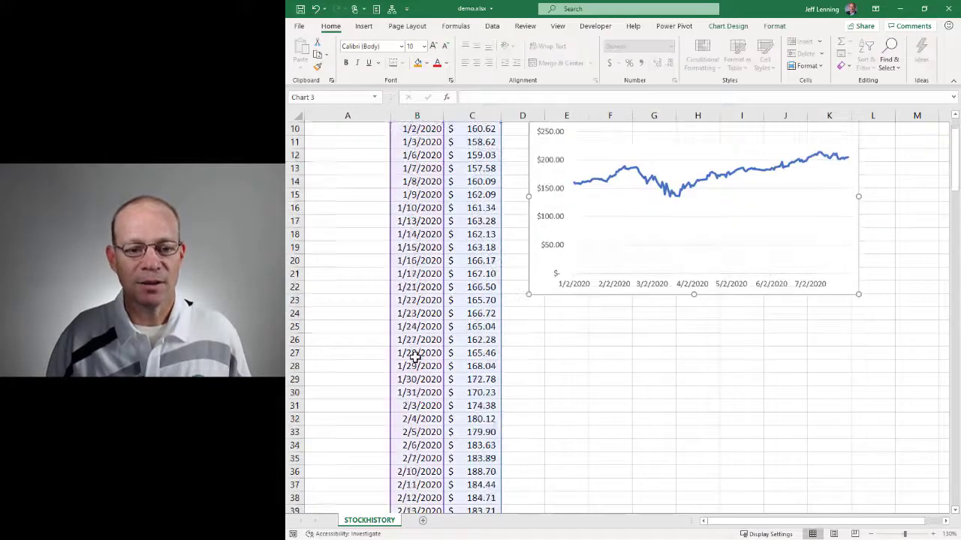
pyautogui.scroll(-3)
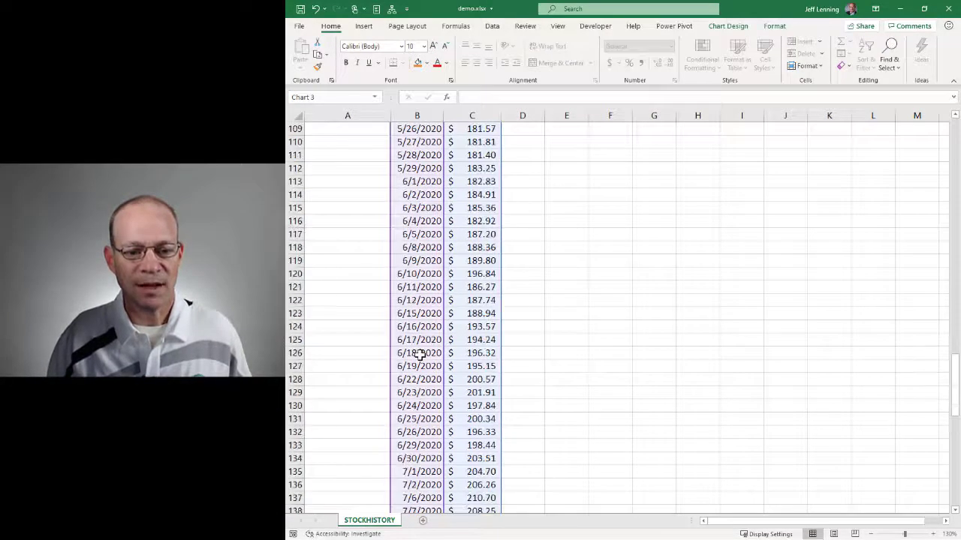
pyautogui.scroll(-3)
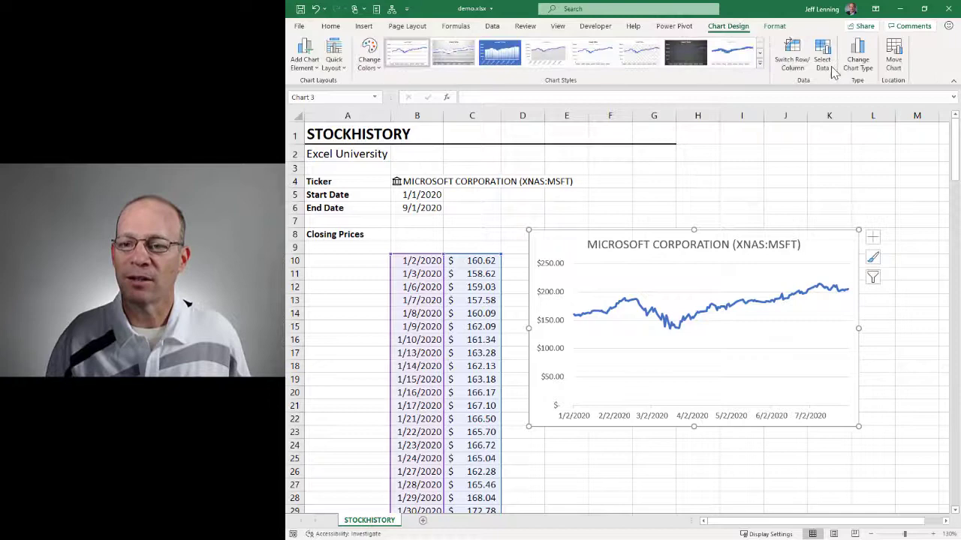
pyautogui.click(822, 52)
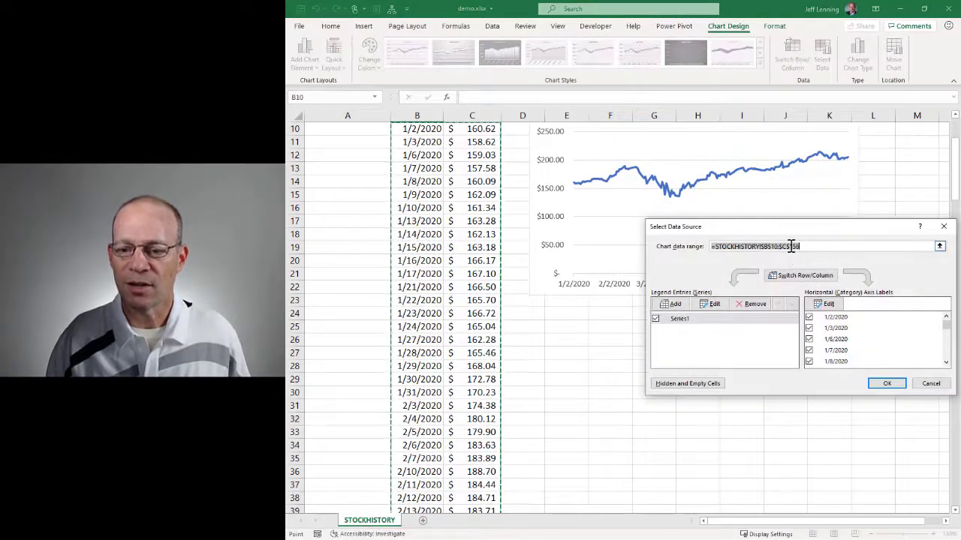
pyautogui.click(885, 385)
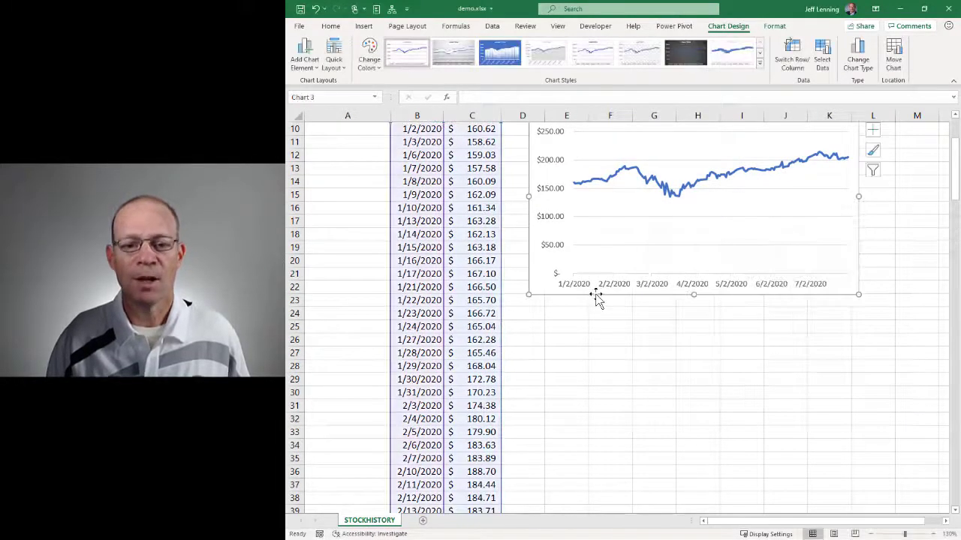
pyautogui.click(471, 234)
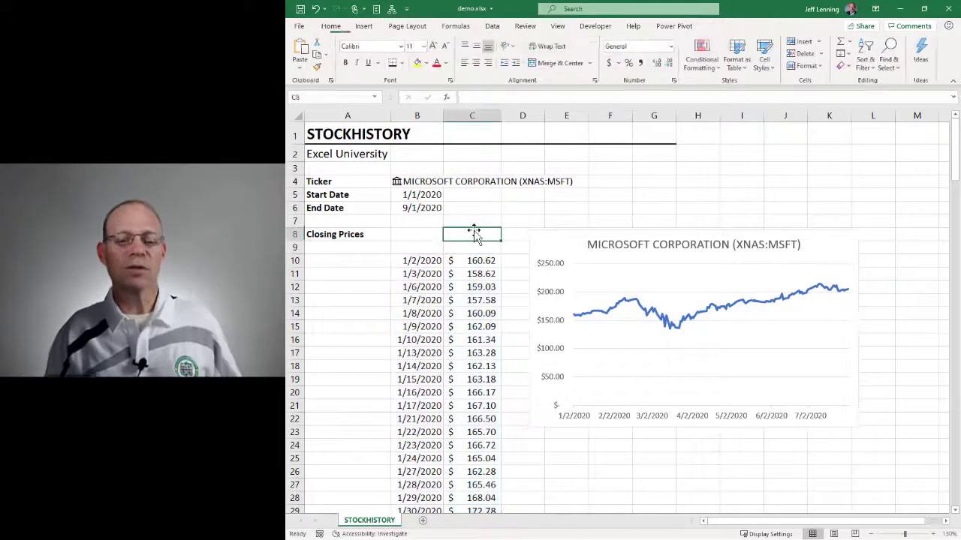
pyautogui.click(418, 207)
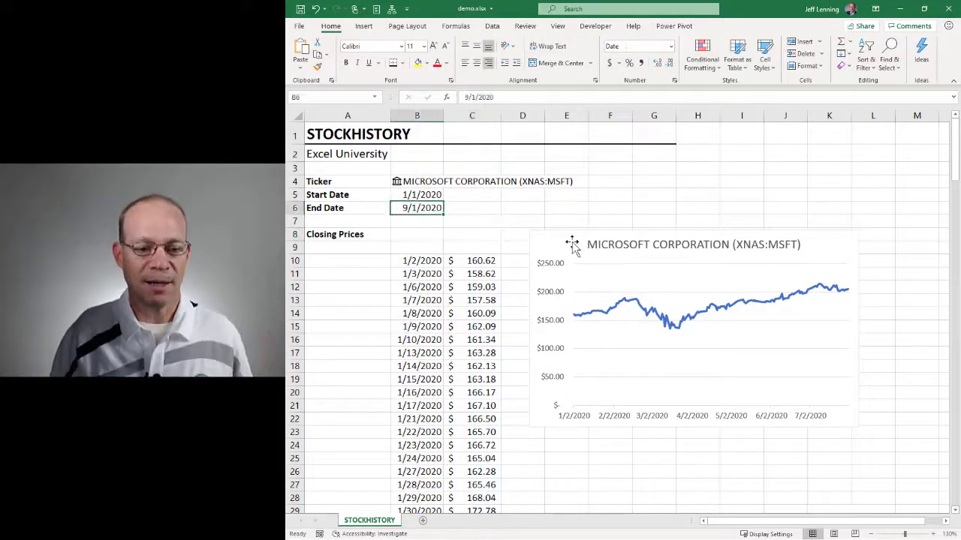
pyautogui.write('8/1/2')
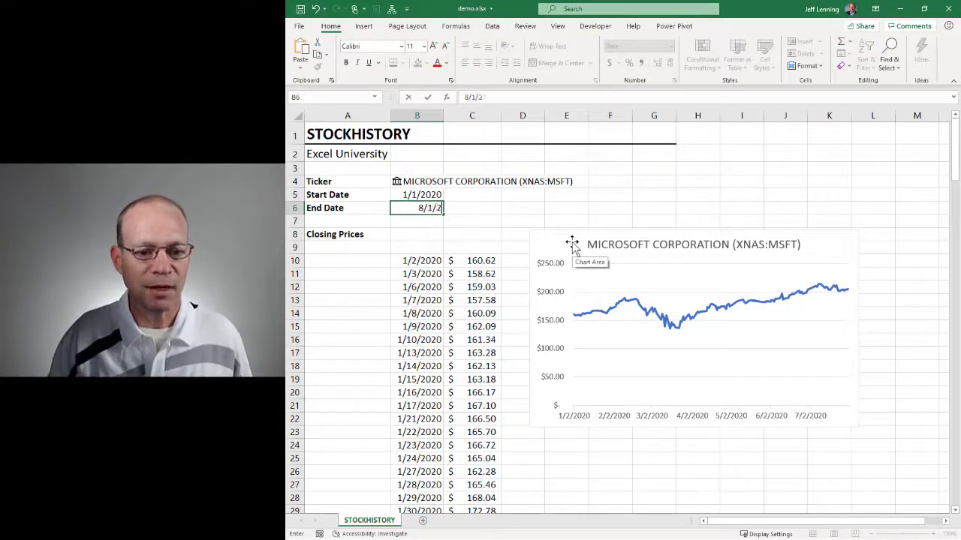
pyautogui.press('Return')
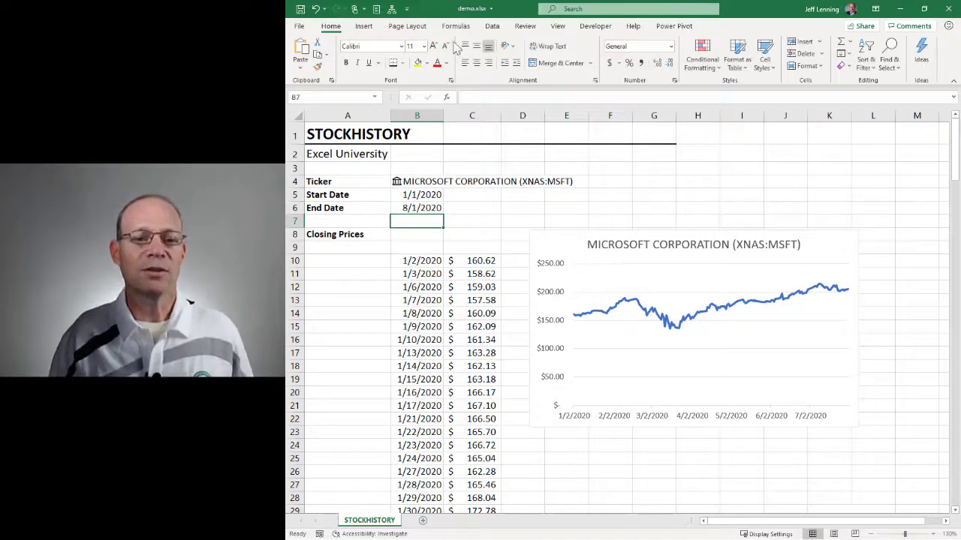
# Define workbook name chart_labels as =INDEX(STOCKHISTORY!$B$10#,0,1) for the date column.
pyautogui.click(456, 26)
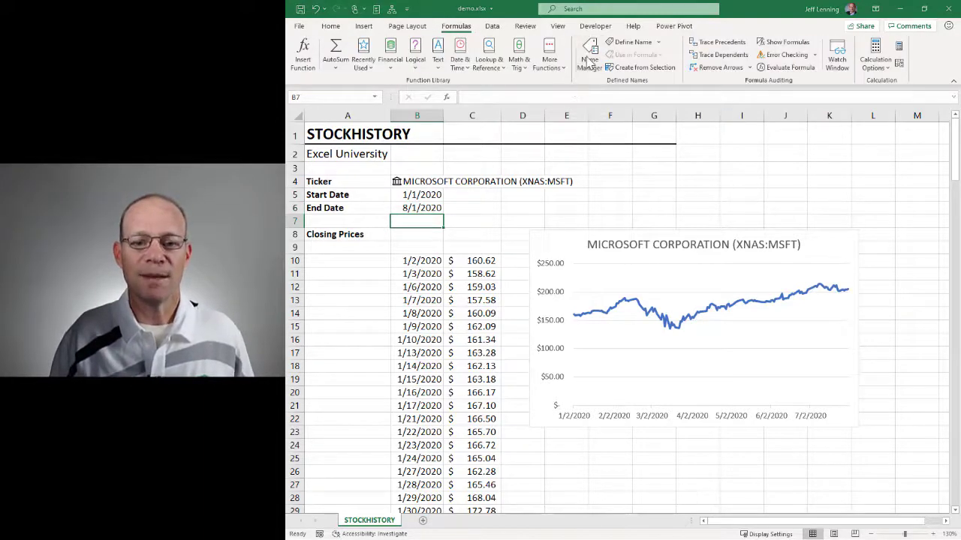
pyautogui.click(633, 42)
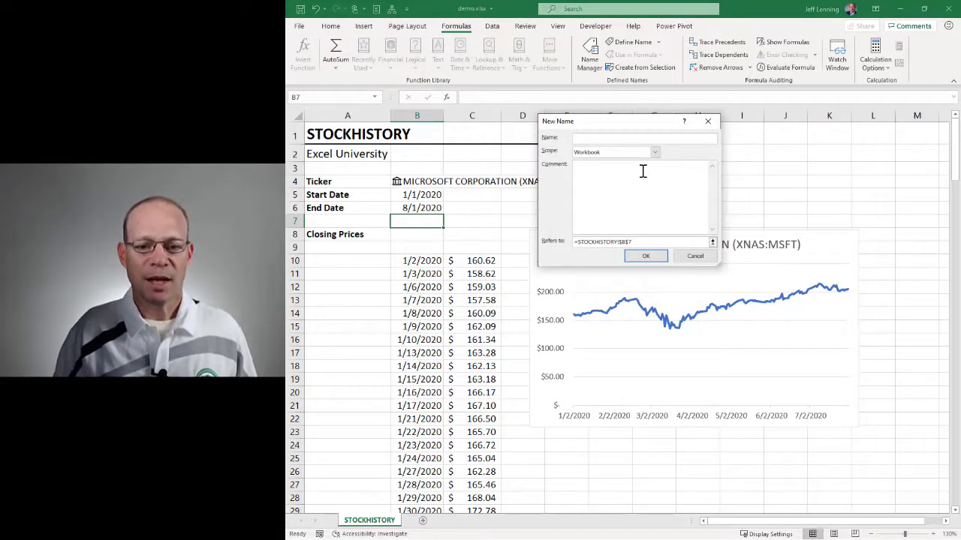
pyautogui.write('chart_lab')
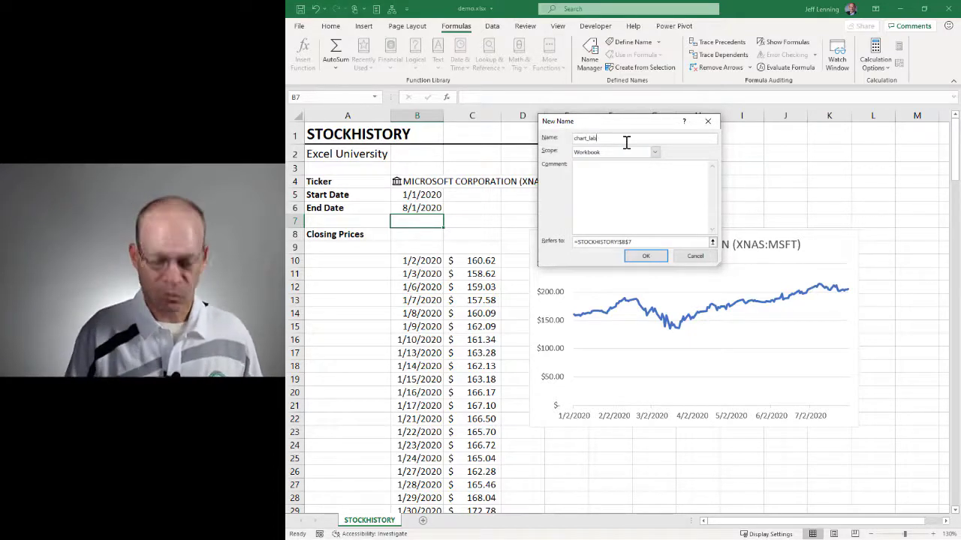
pyautogui.write('els')
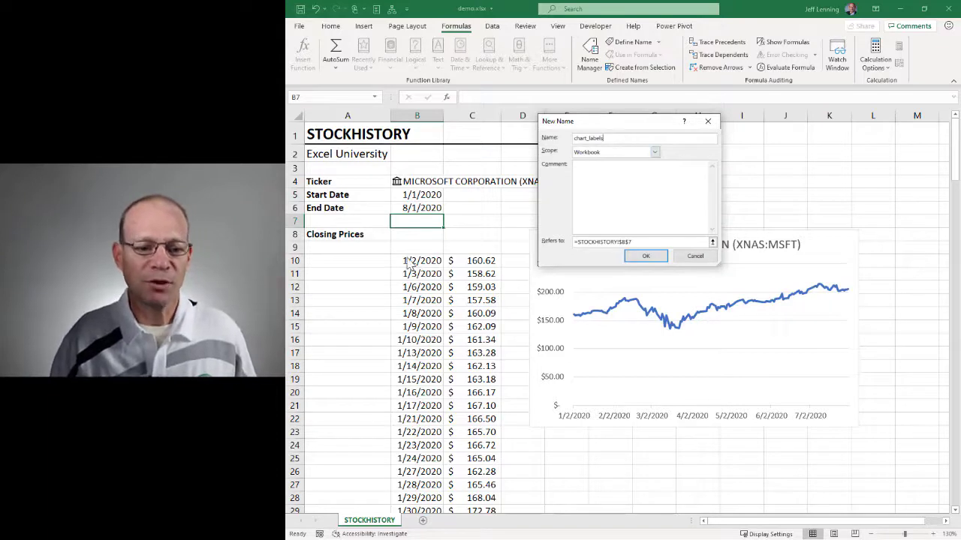
pyautogui.moveTo(427, 249)
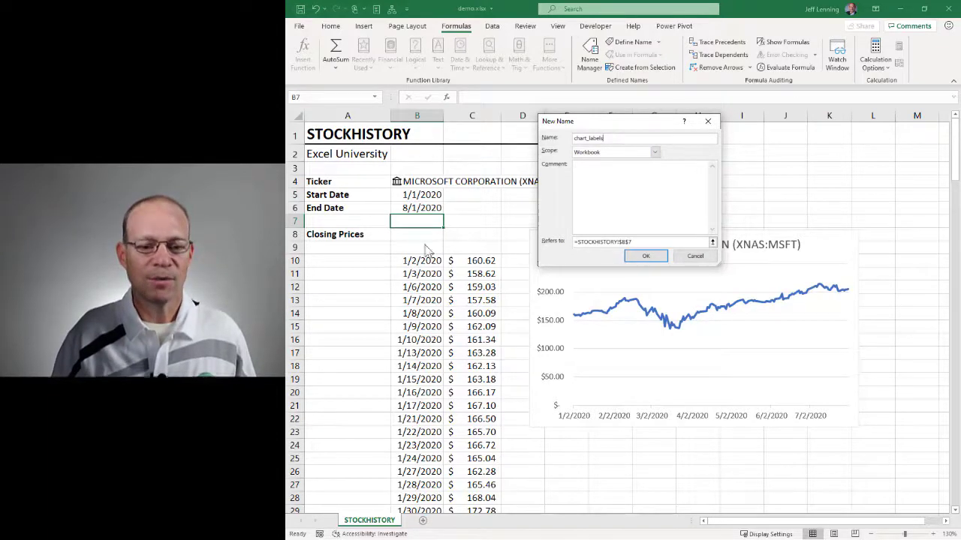
pyautogui.moveTo(462, 278)
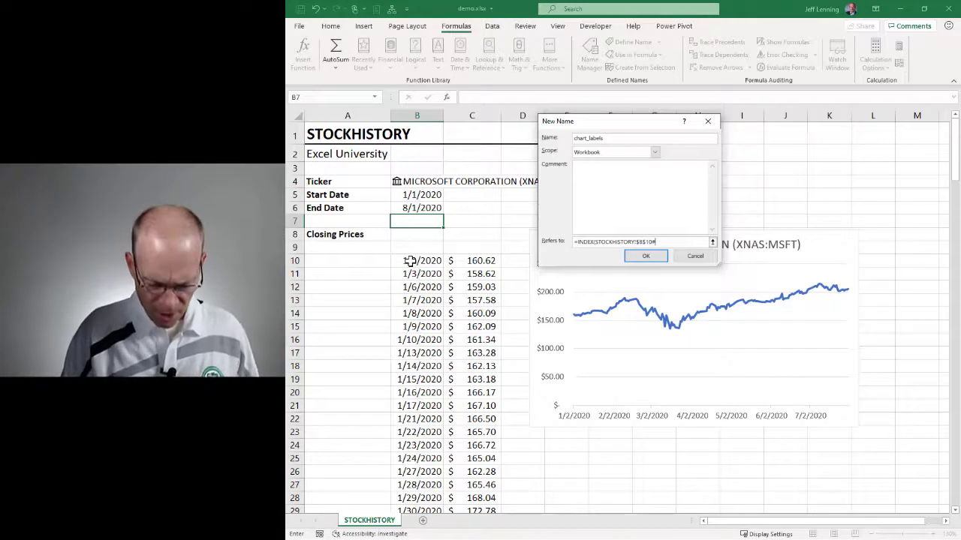
pyautogui.write(',0,1)')
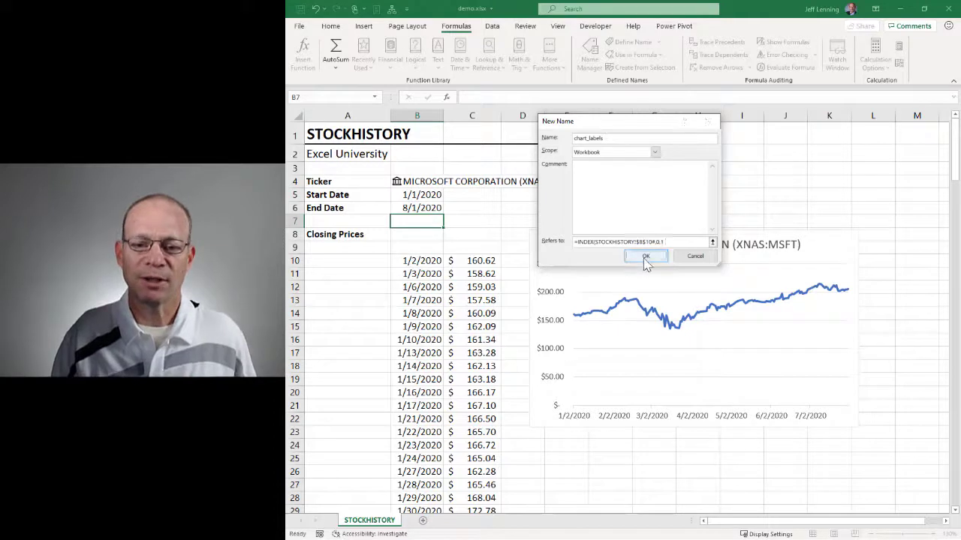
pyautogui.click(645, 255)
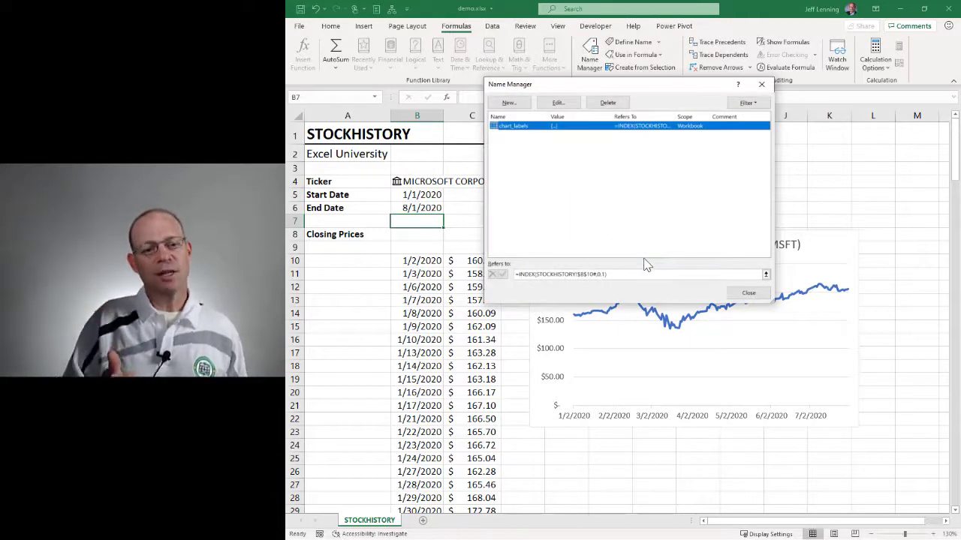
pyautogui.moveTo(523, 147)
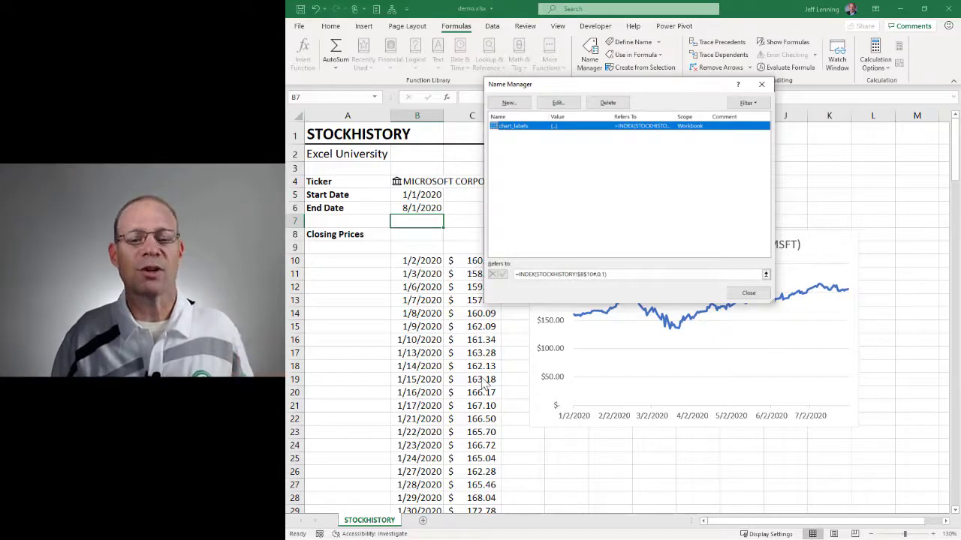
# Define chart_data as =INDEX(STOCKHISTORY!$B$10#,,2) for the price column and close the Name Manager.
pyautogui.click(507, 102)
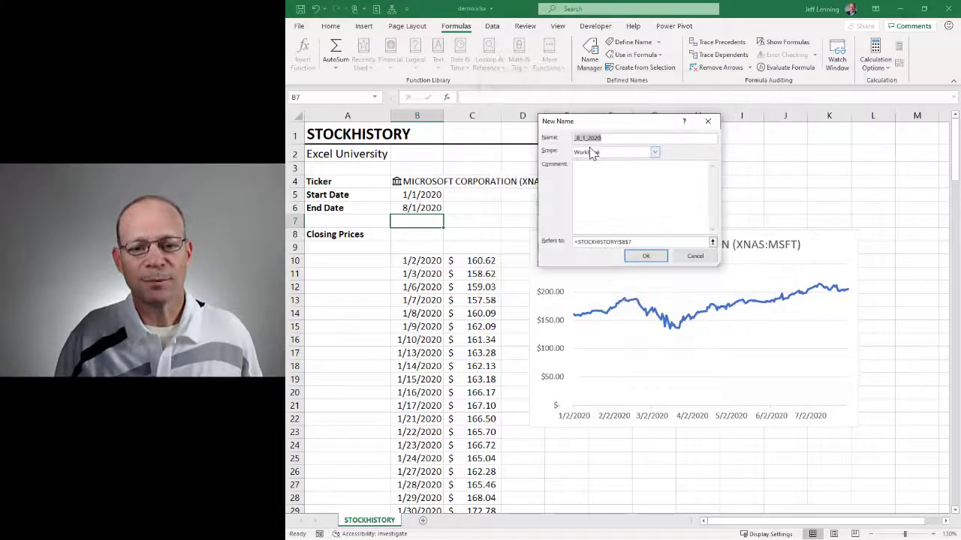
pyautogui.write('chart')
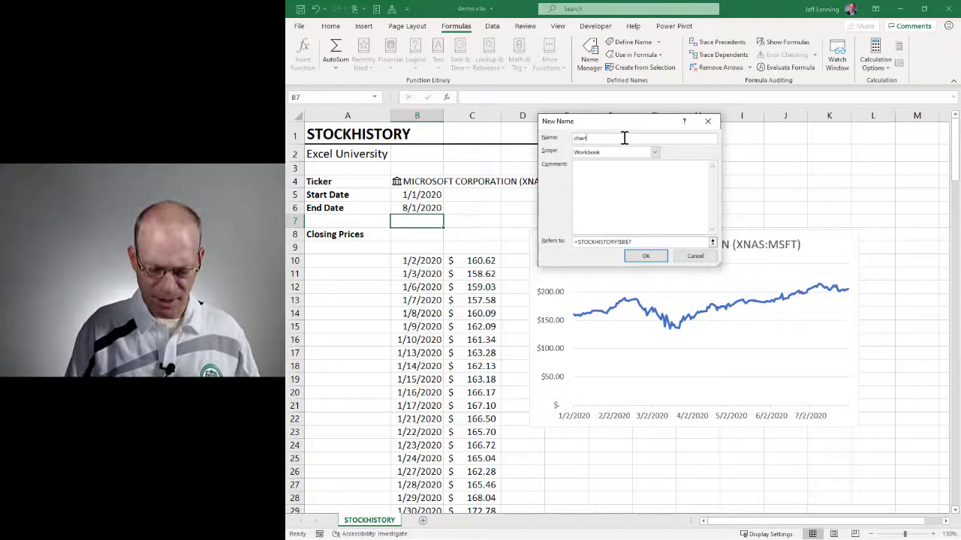
pyautogui.write('_data')
pyautogui.click(641, 242)
pyautogui.write('INDEX(')
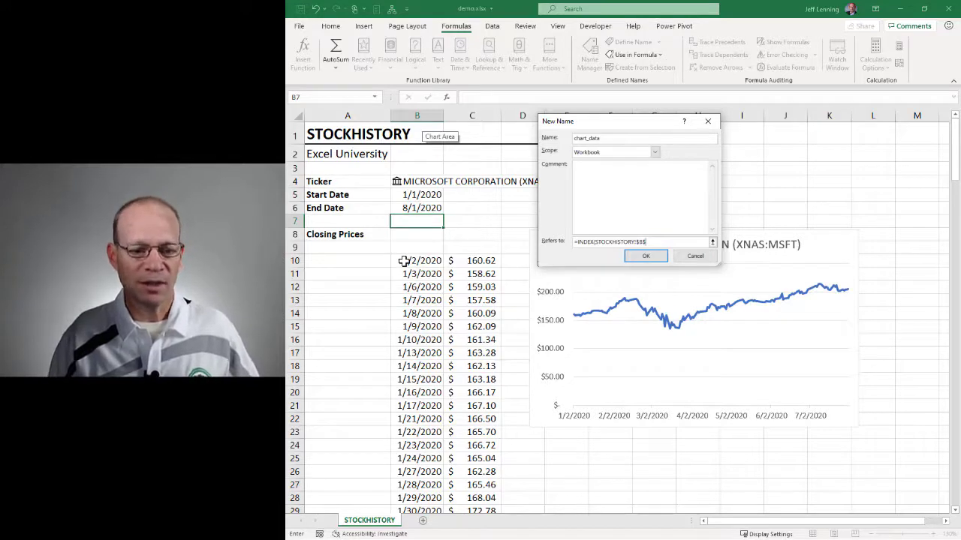
pyautogui.write('10#,0')
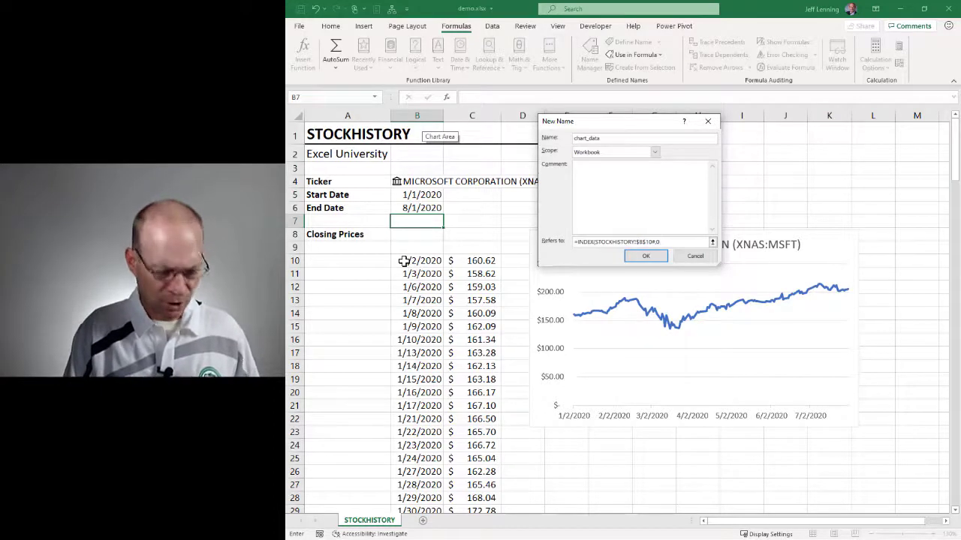
pyautogui.write(',2')
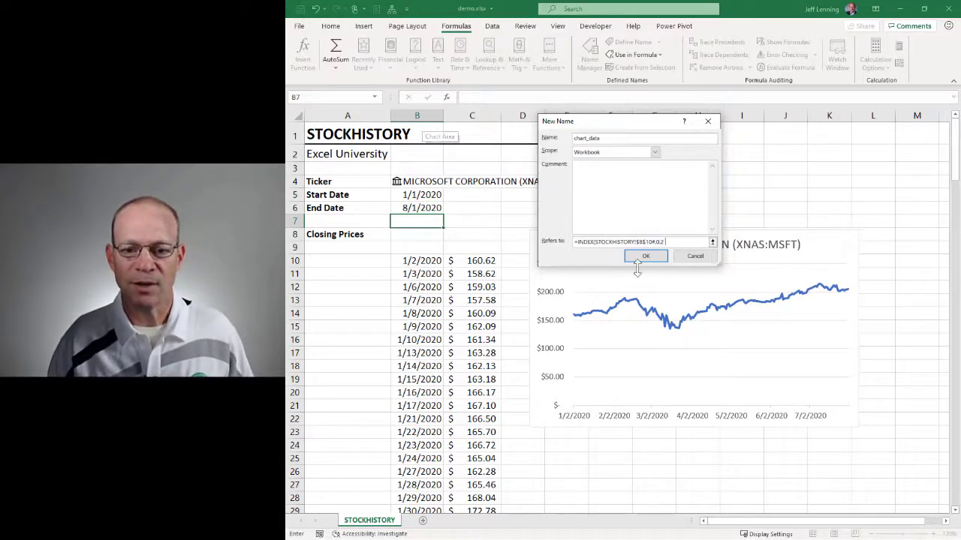
pyautogui.click(646, 255)
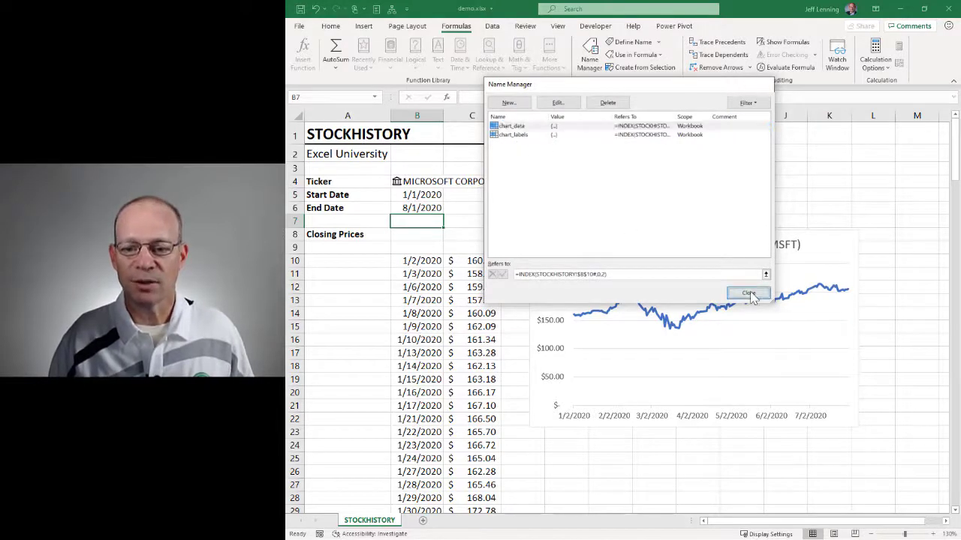
pyautogui.click(747, 293)
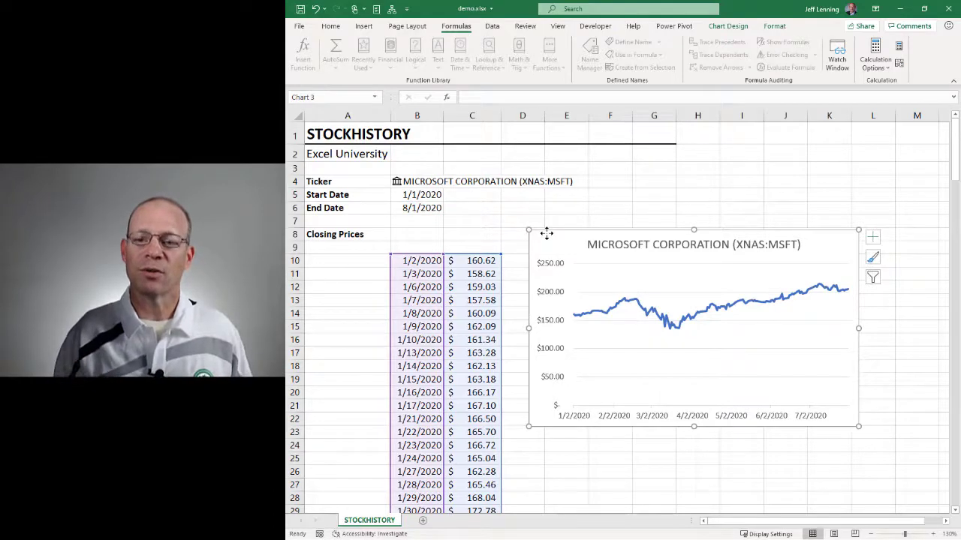
# Set the chart's price series values to =STOCKHISTORY!chart_data via Select Data.
pyautogui.click(727, 25)
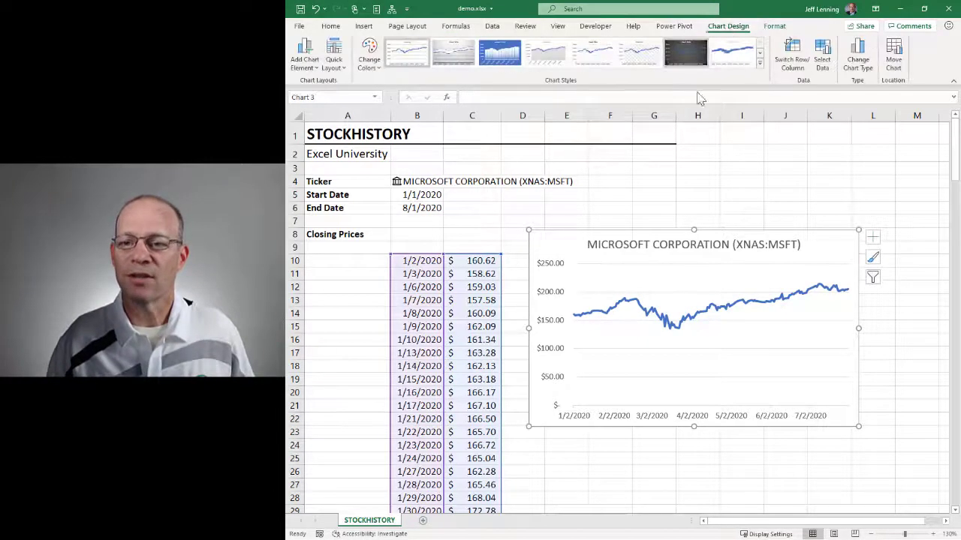
pyautogui.click(822, 54)
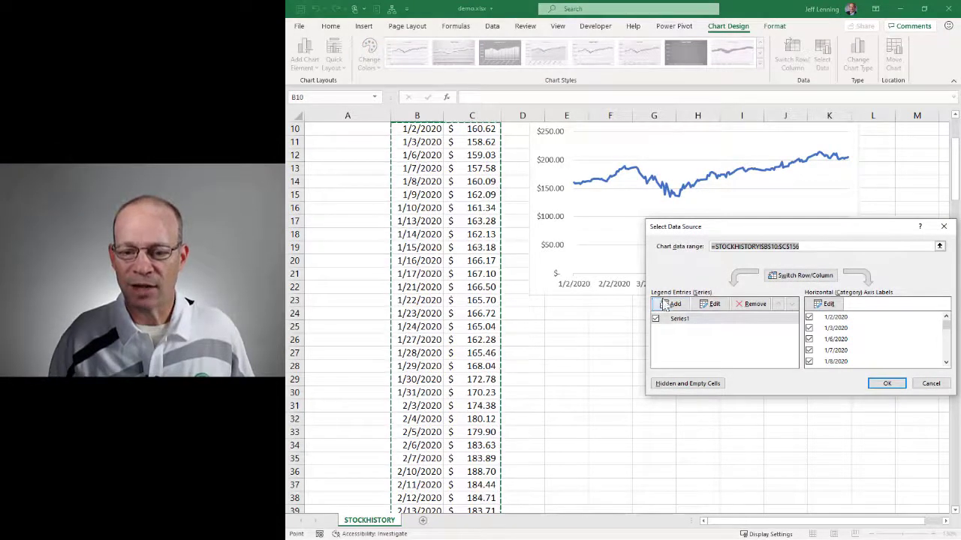
pyautogui.click(714, 303)
pyautogui.write('=STOCKHISTORY!chart')
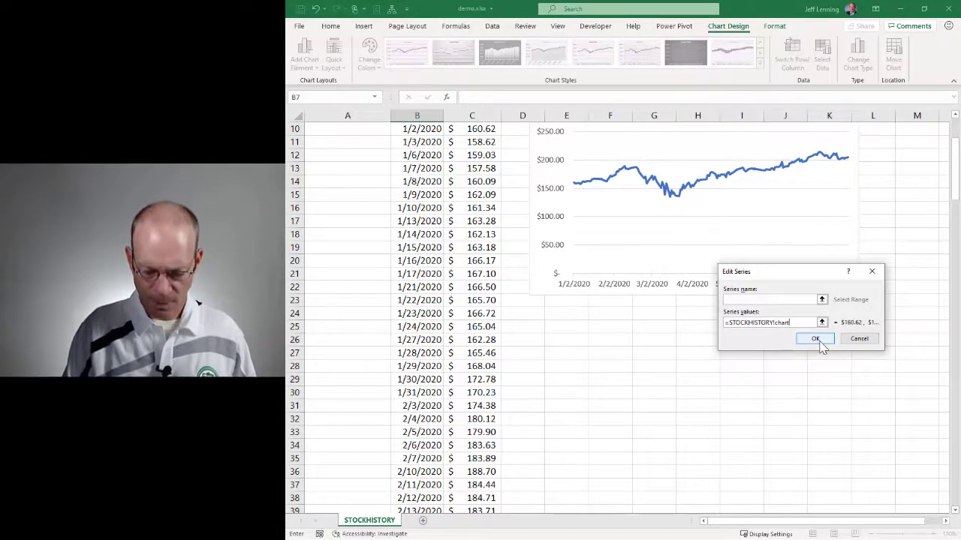
pyautogui.write('data')
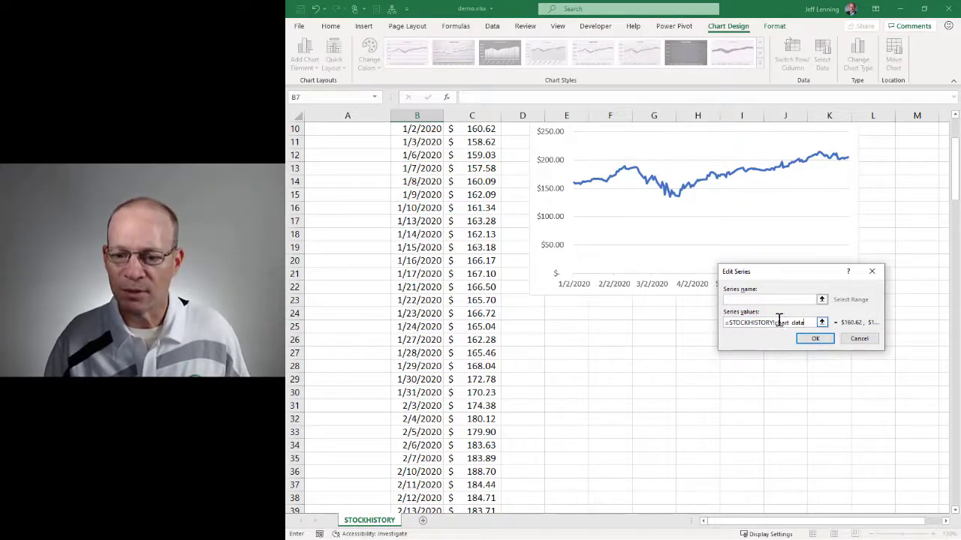
pyautogui.moveTo(778, 374)
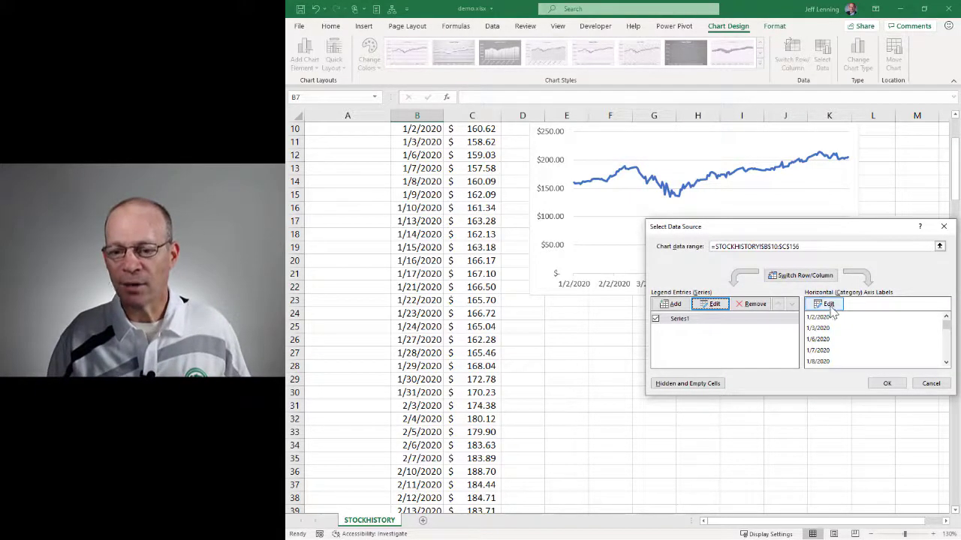
# Set the axis labels to =STOCKHISTORY!chart_labels and apply the data source.
pyautogui.click(828, 303)
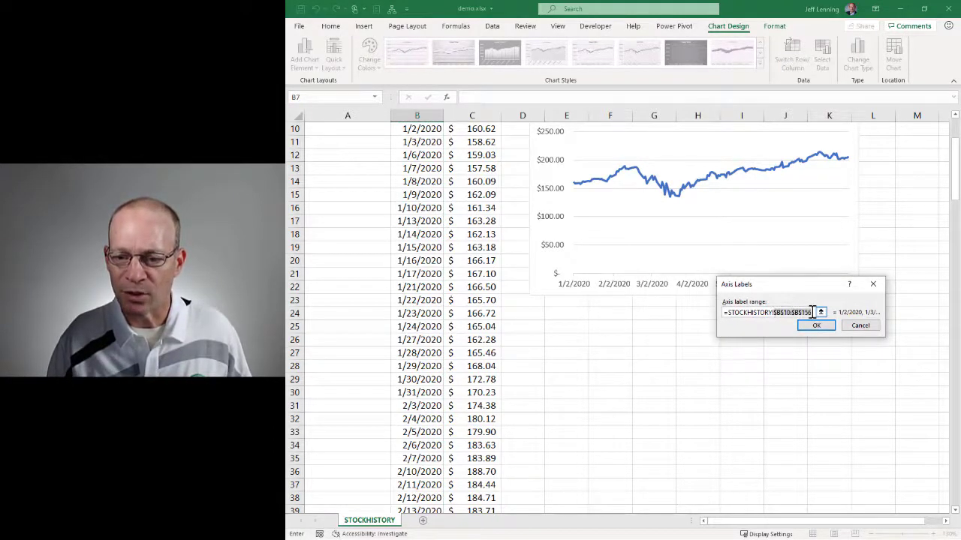
pyautogui.moveTo(814, 354)
pyautogui.write('chart_la')
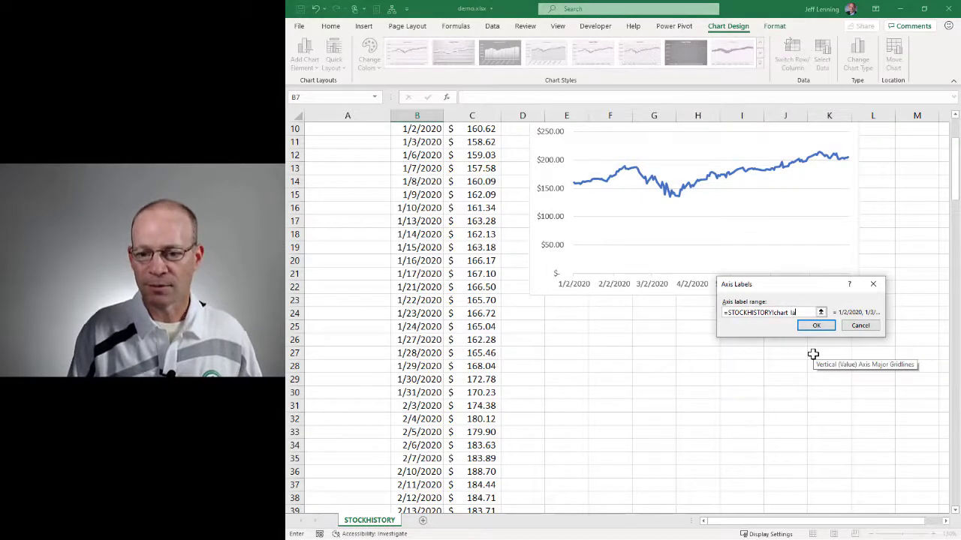
pyautogui.click(816, 324)
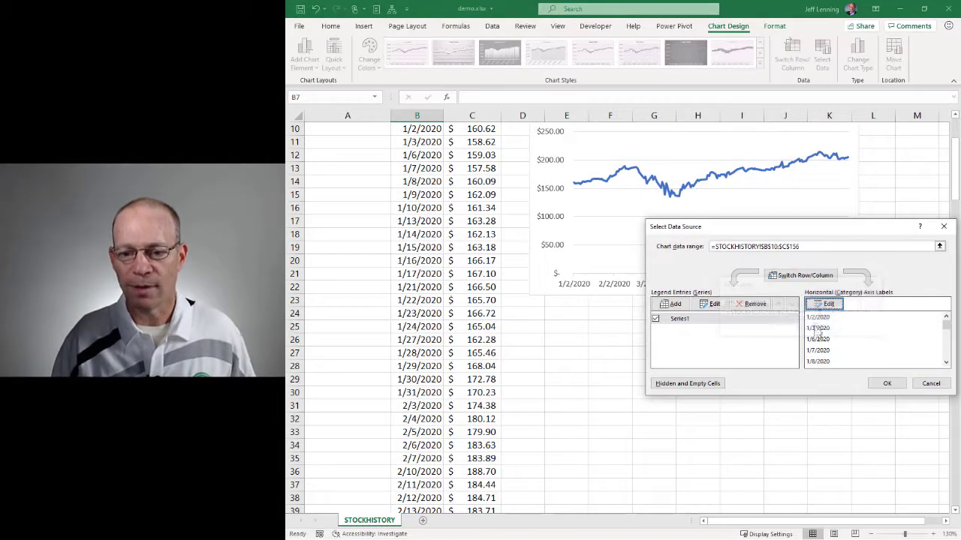
pyautogui.click(885, 384)
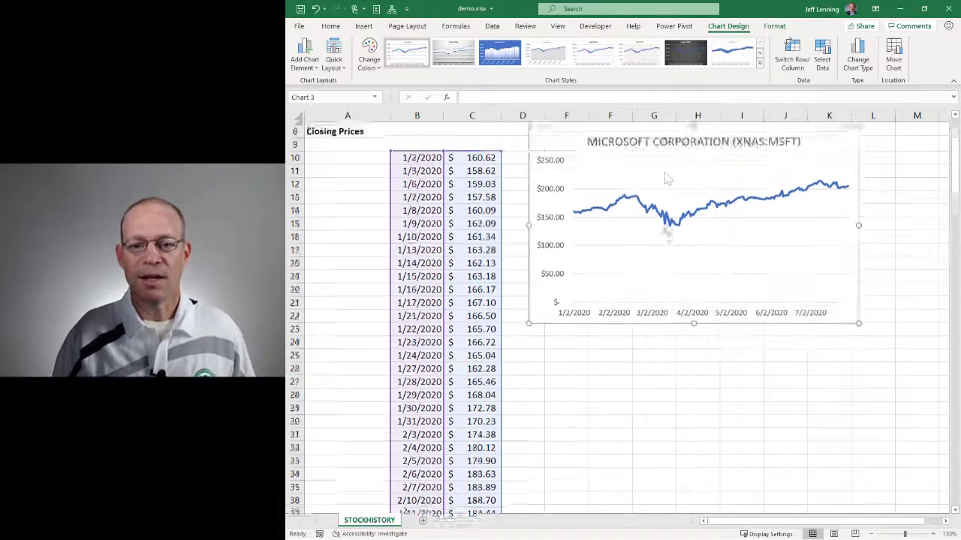
# Change the end date in B6 to 9/1/2020 and confirm the spill and chart extend through August.
pyautogui.scroll(3)
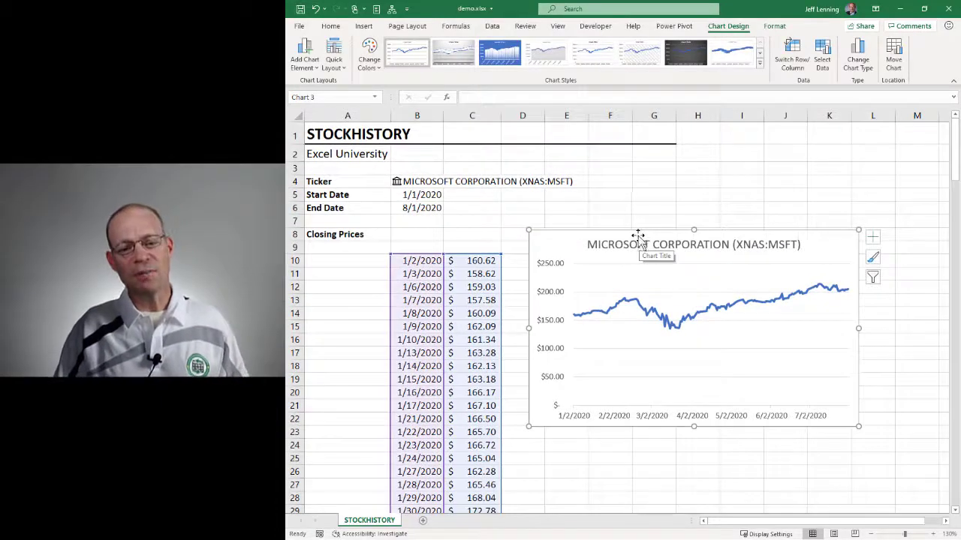
pyautogui.click(417, 208)
pyautogui.write('9/1/')
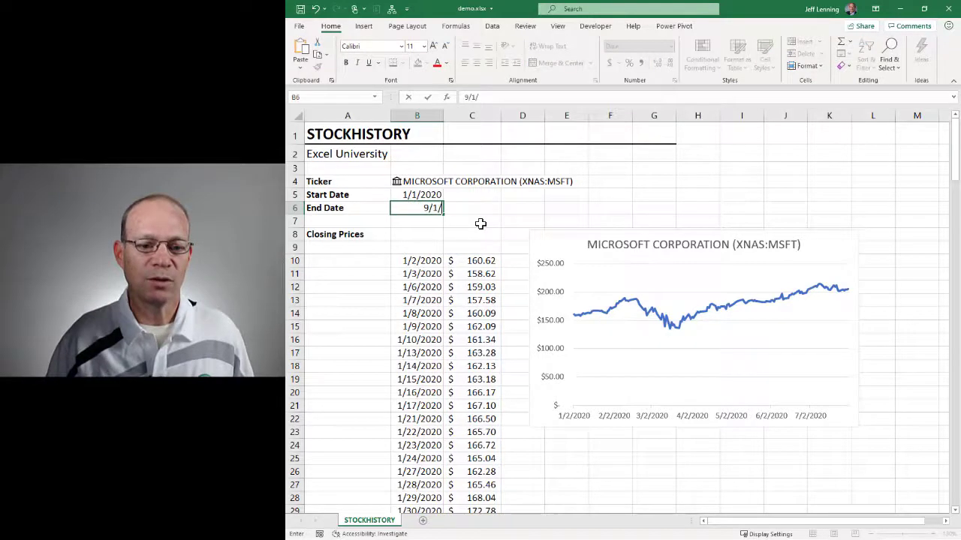
pyautogui.press('Return')
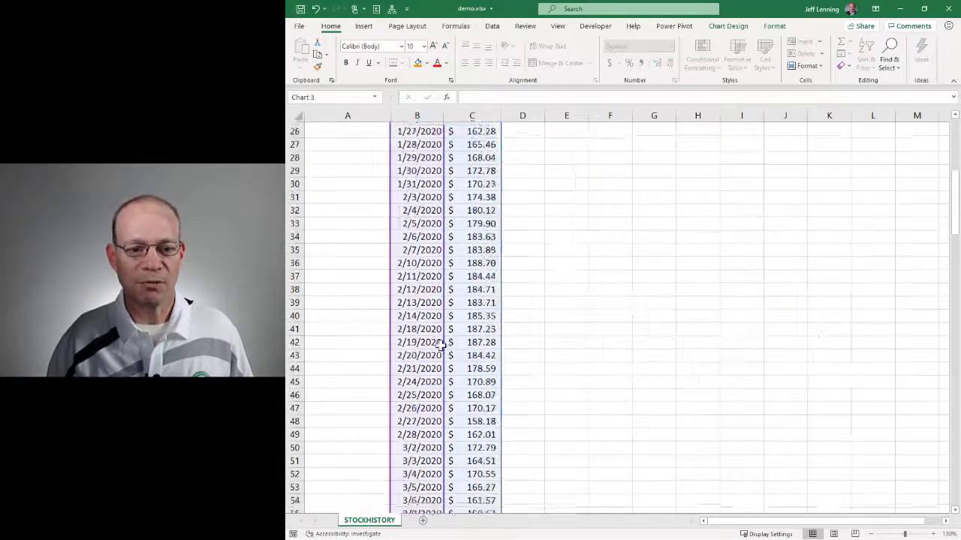
pyautogui.scroll(-3)
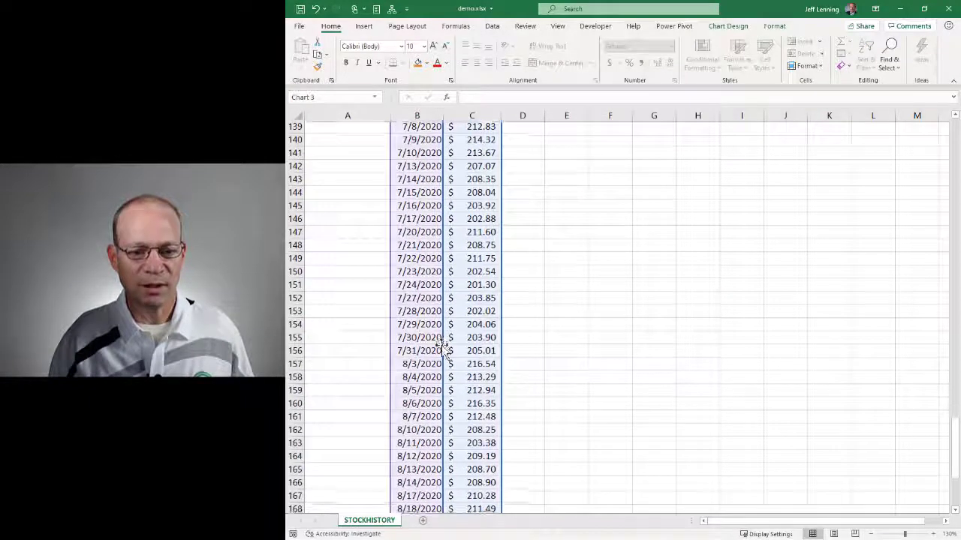
pyautogui.scroll(3)
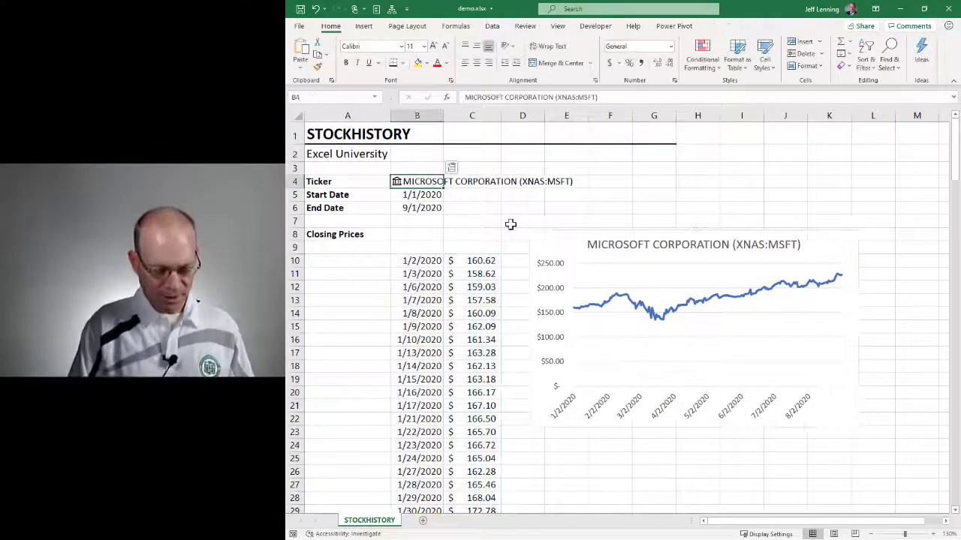
# Enter TSLA in B4 so prices, chart line and title switch to TESLA, INC.
pyautogui.write('ts')
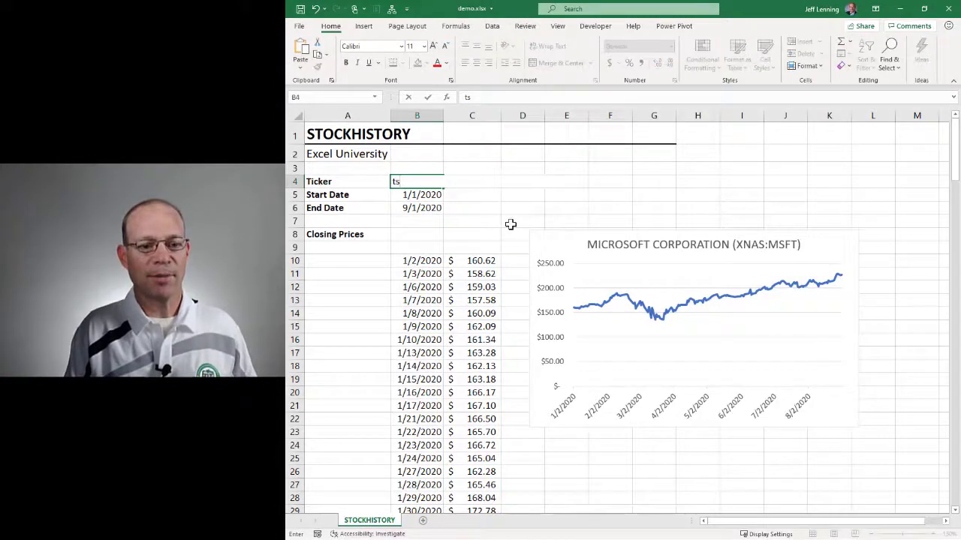
pyautogui.press('Return')
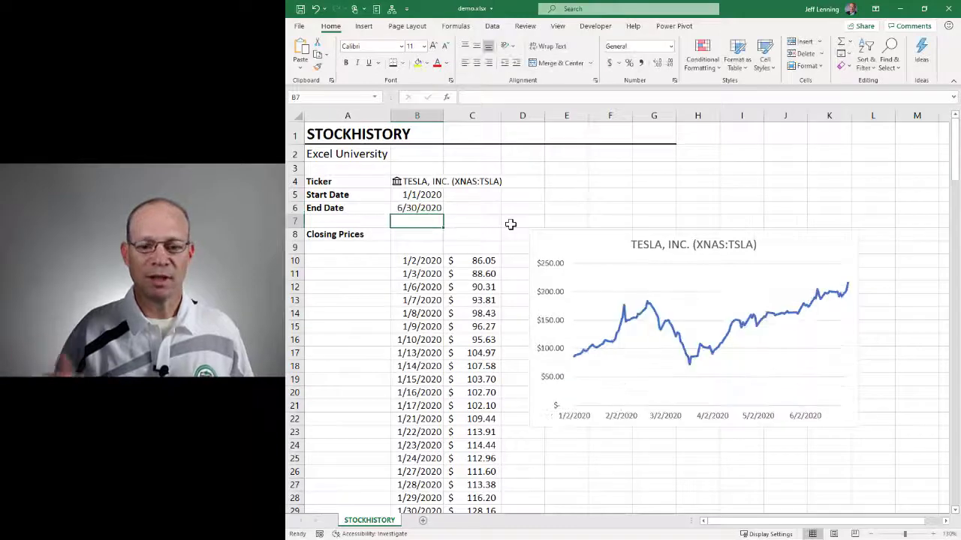
pyautogui.click(417, 180)
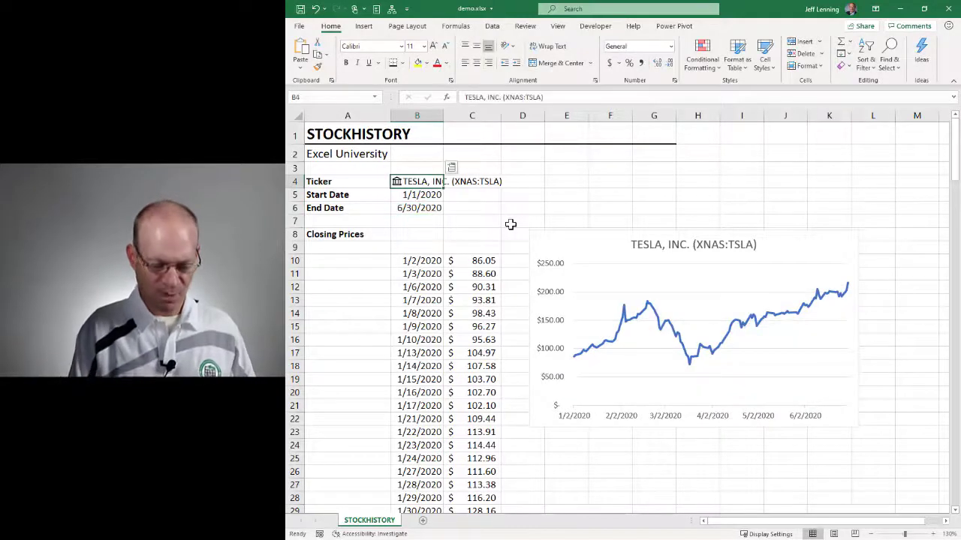